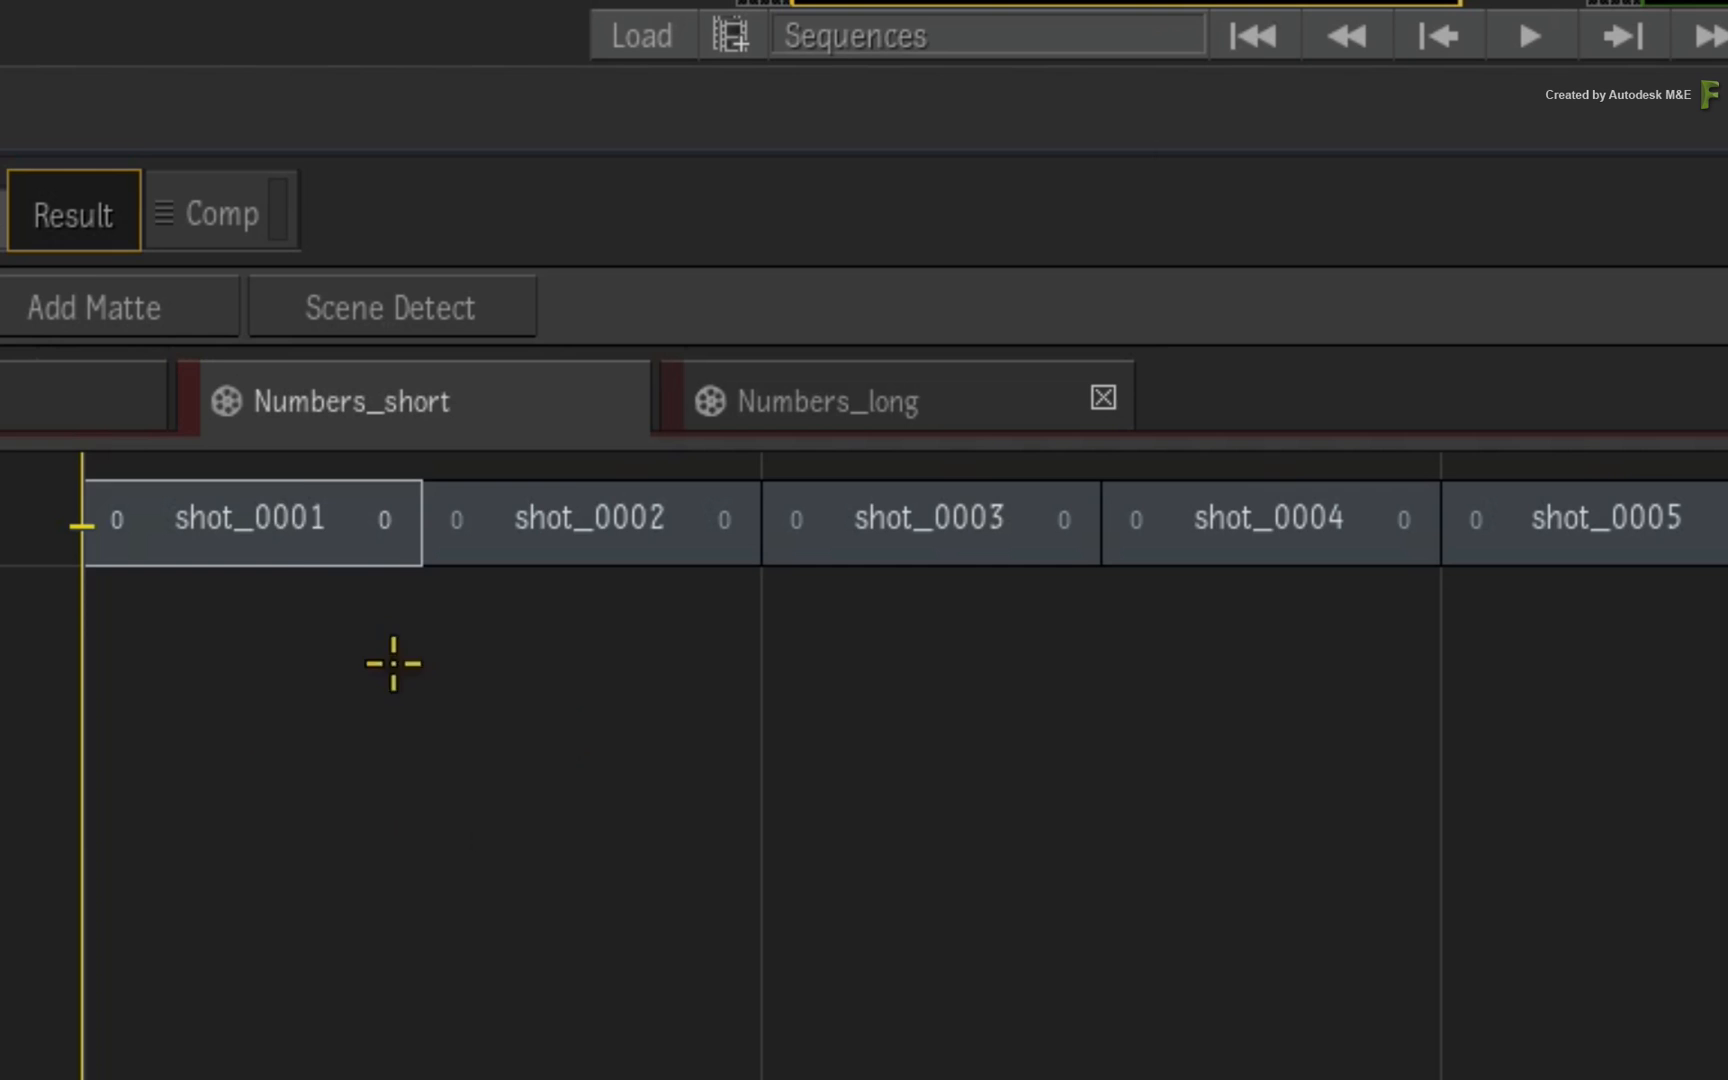
Step: Select all ten Numbers_short shots and show the trim, slip and slide edit modes
left_click(927, 521)
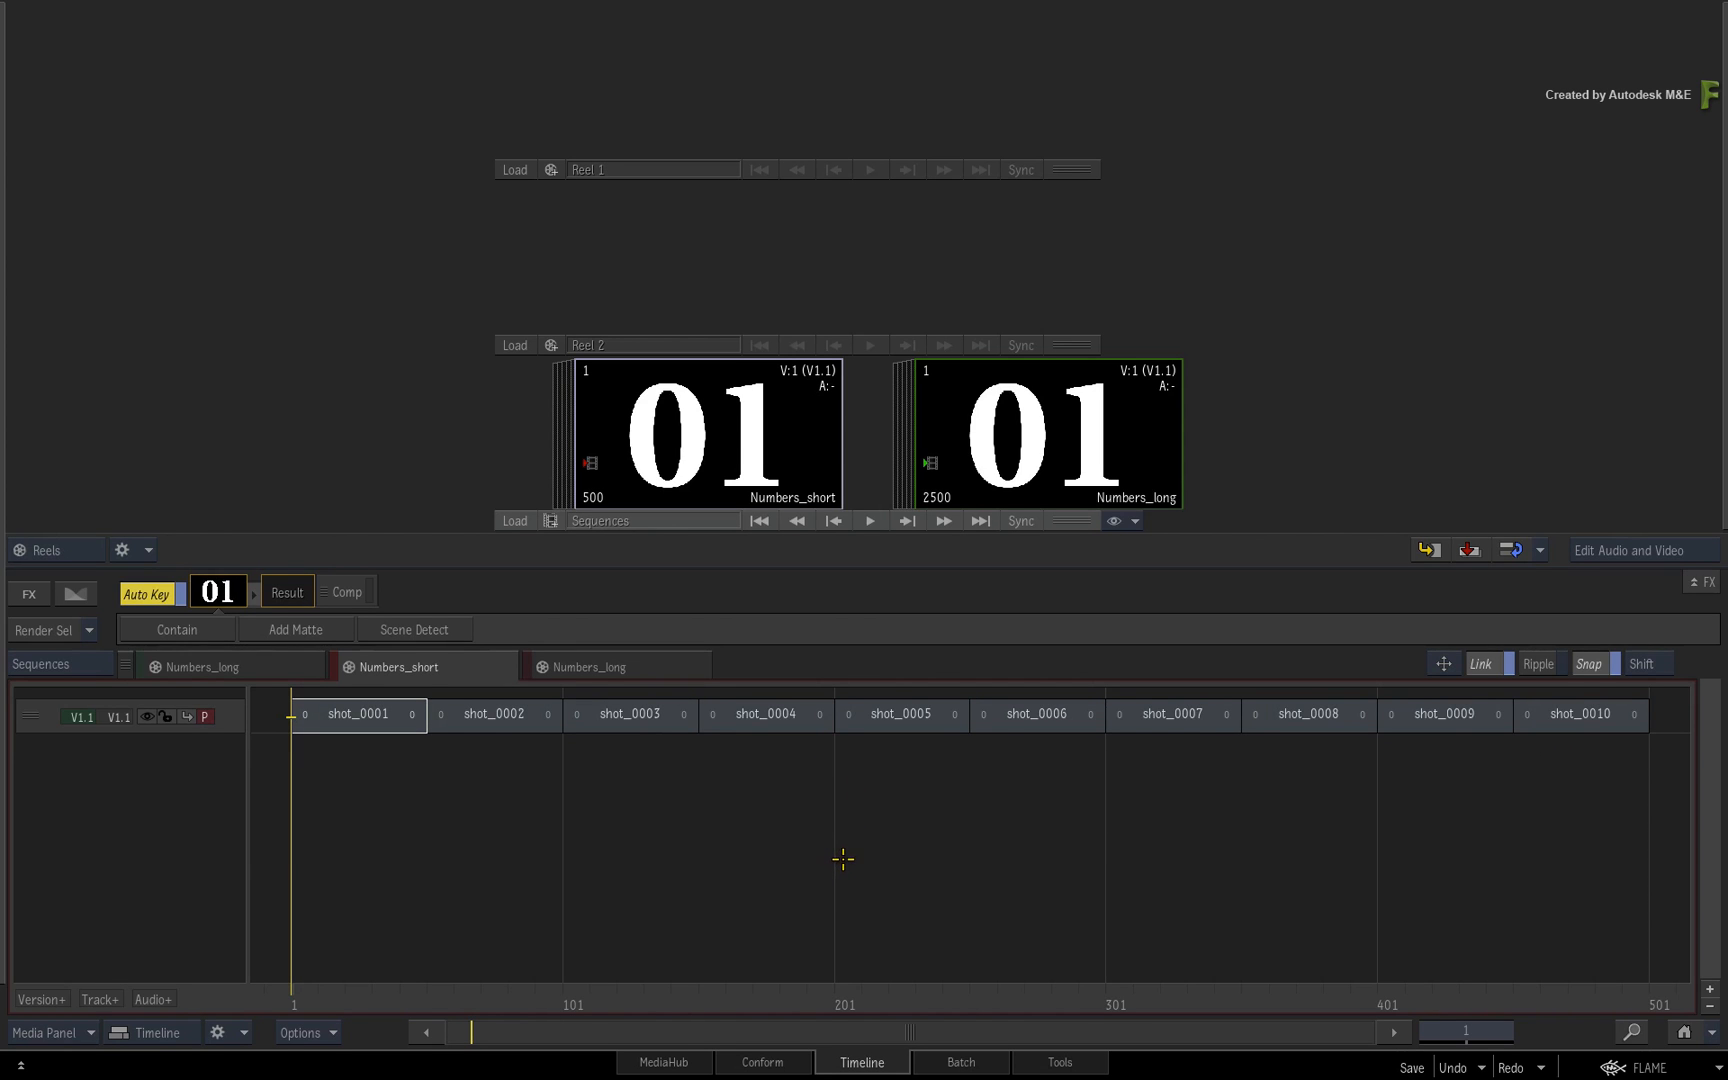
mouse_move(849, 838)
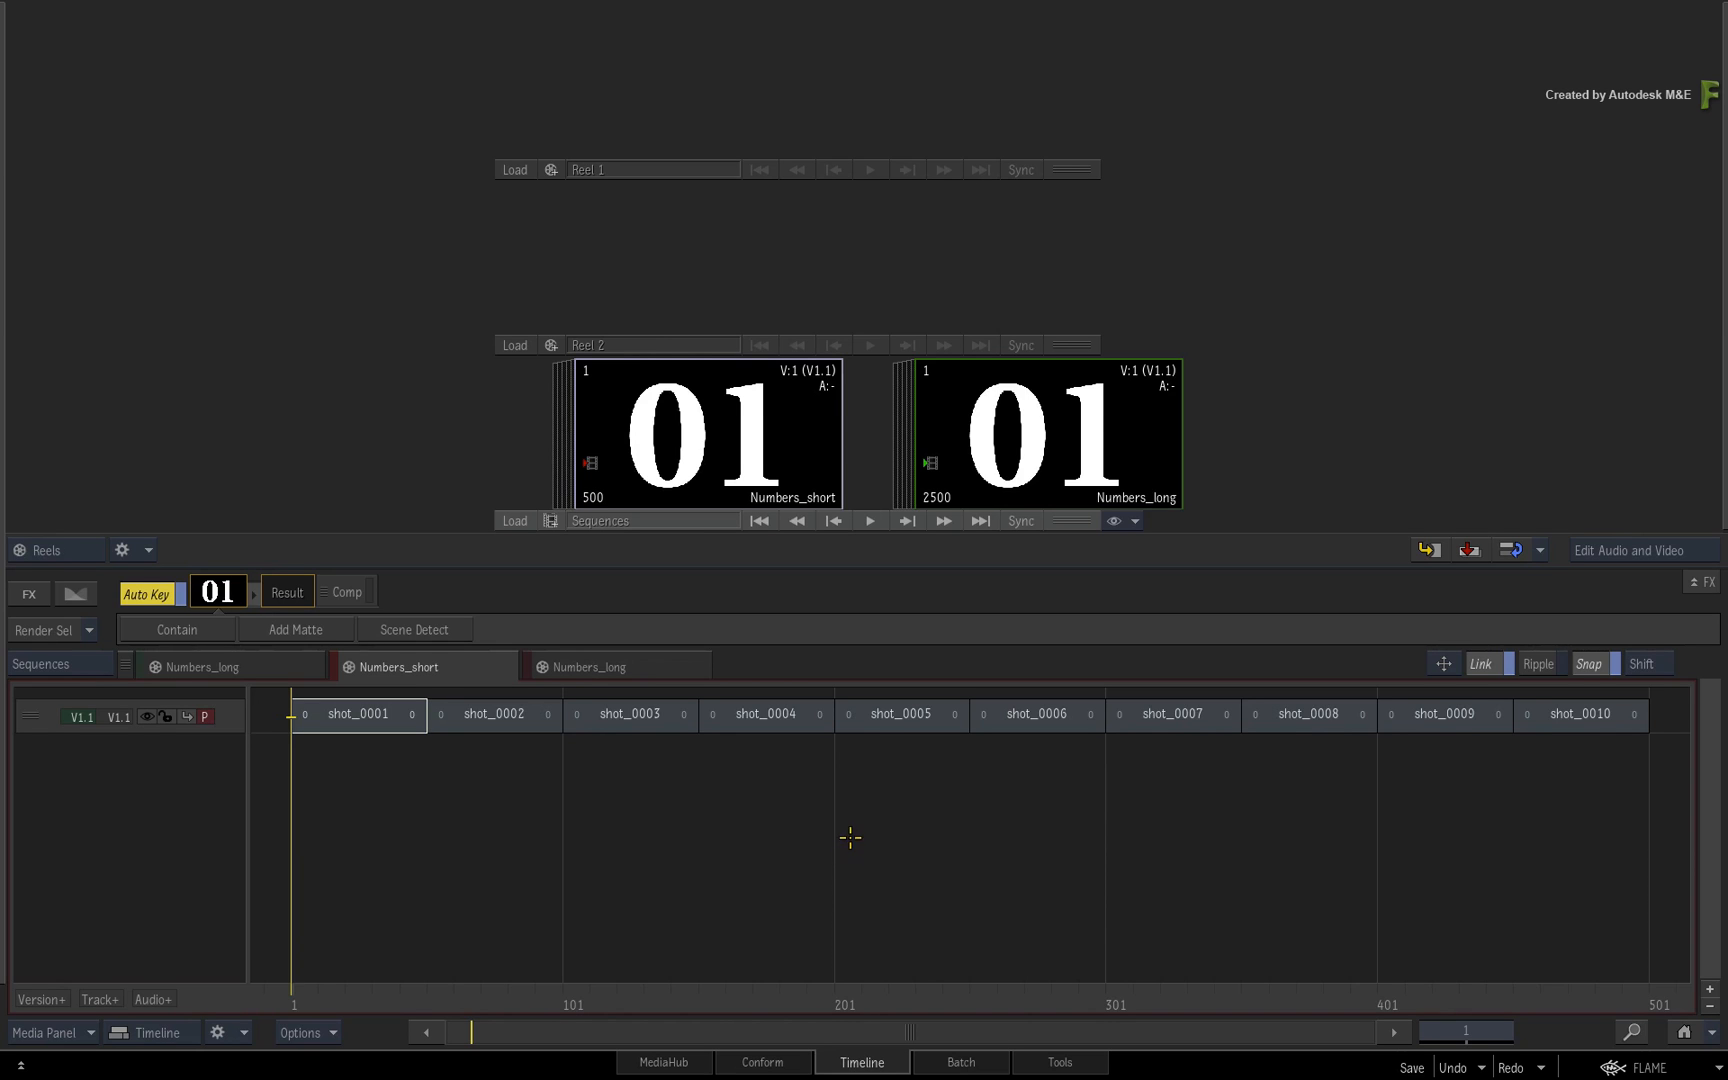
mouse_move(812, 843)
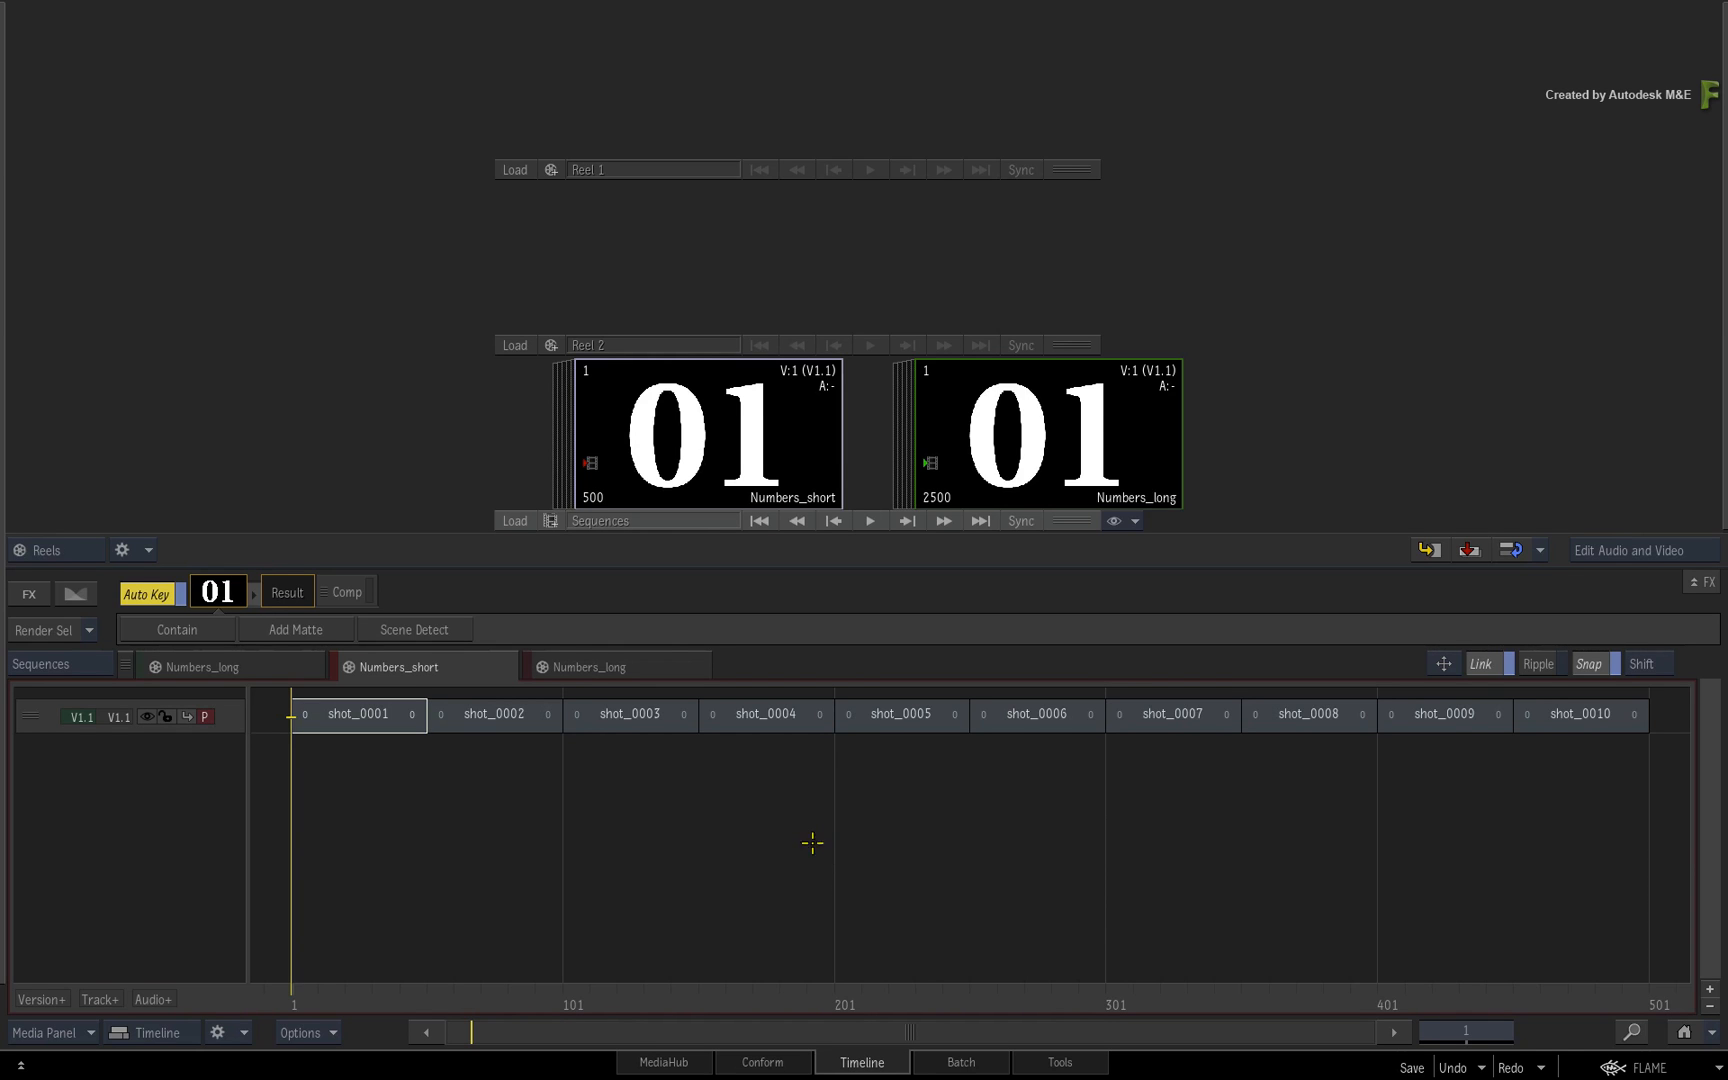
left_click(357, 714)
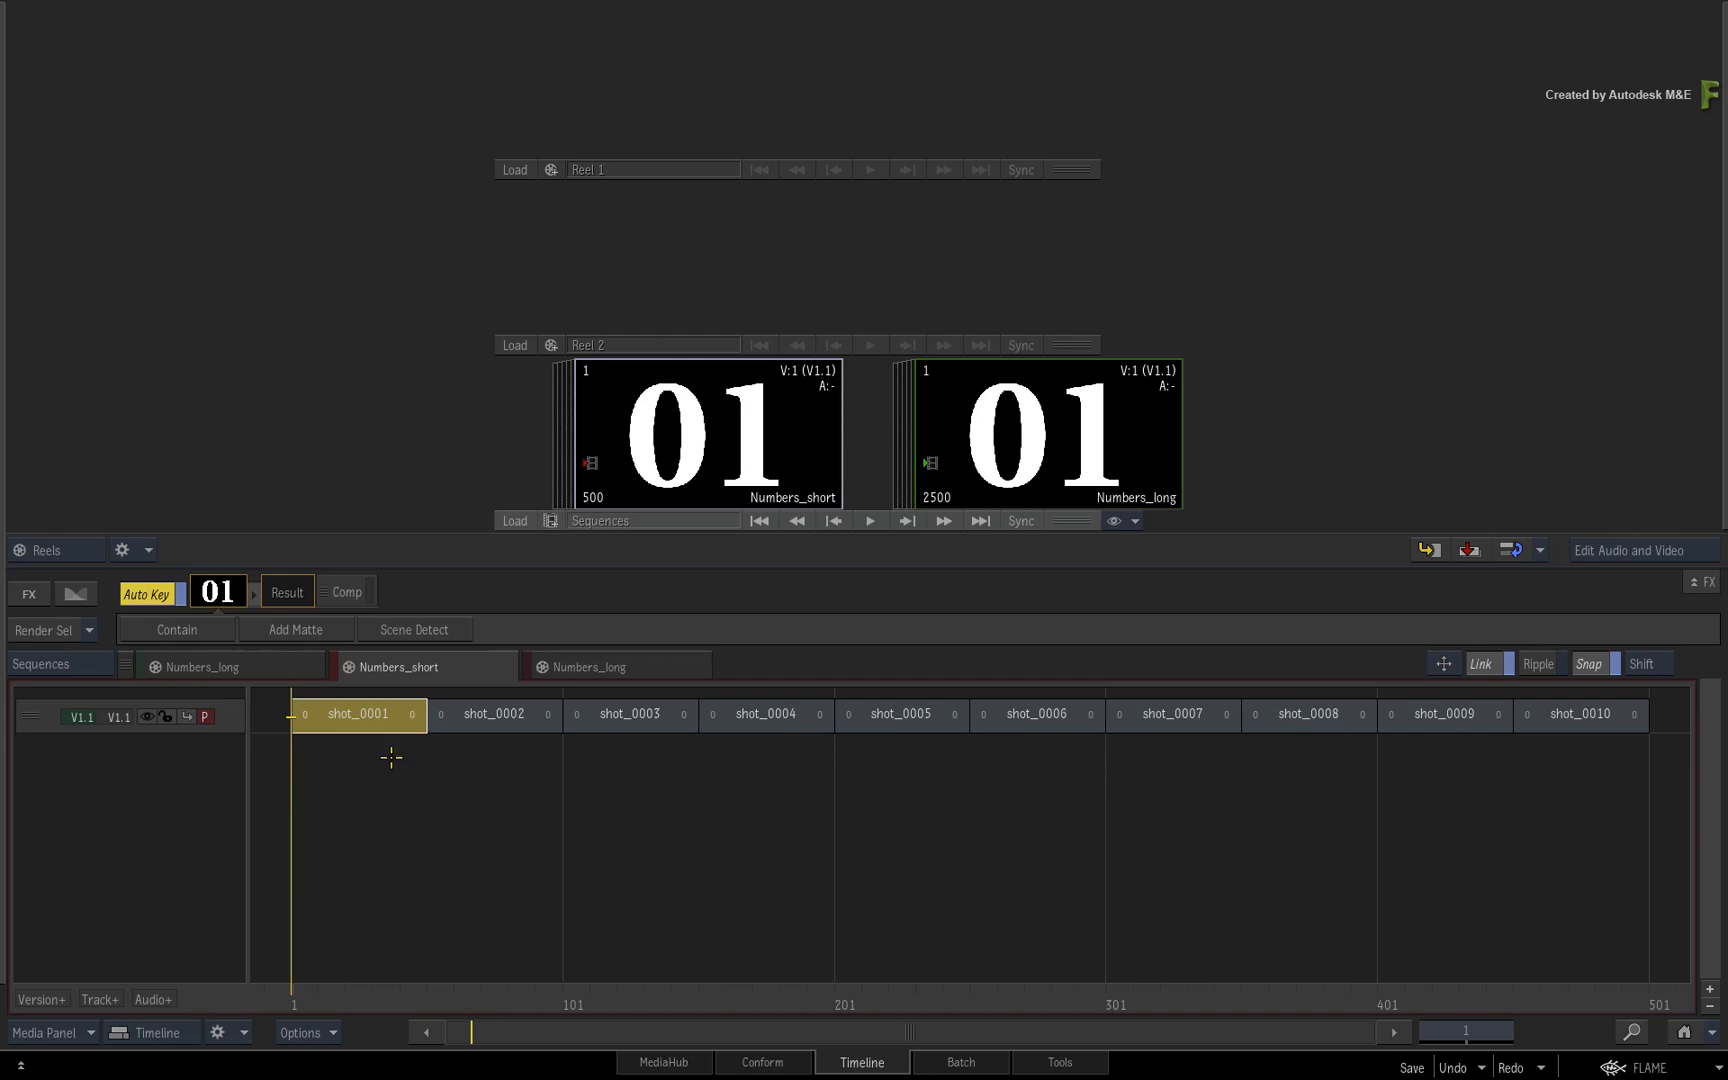
mouse_move(458, 810)
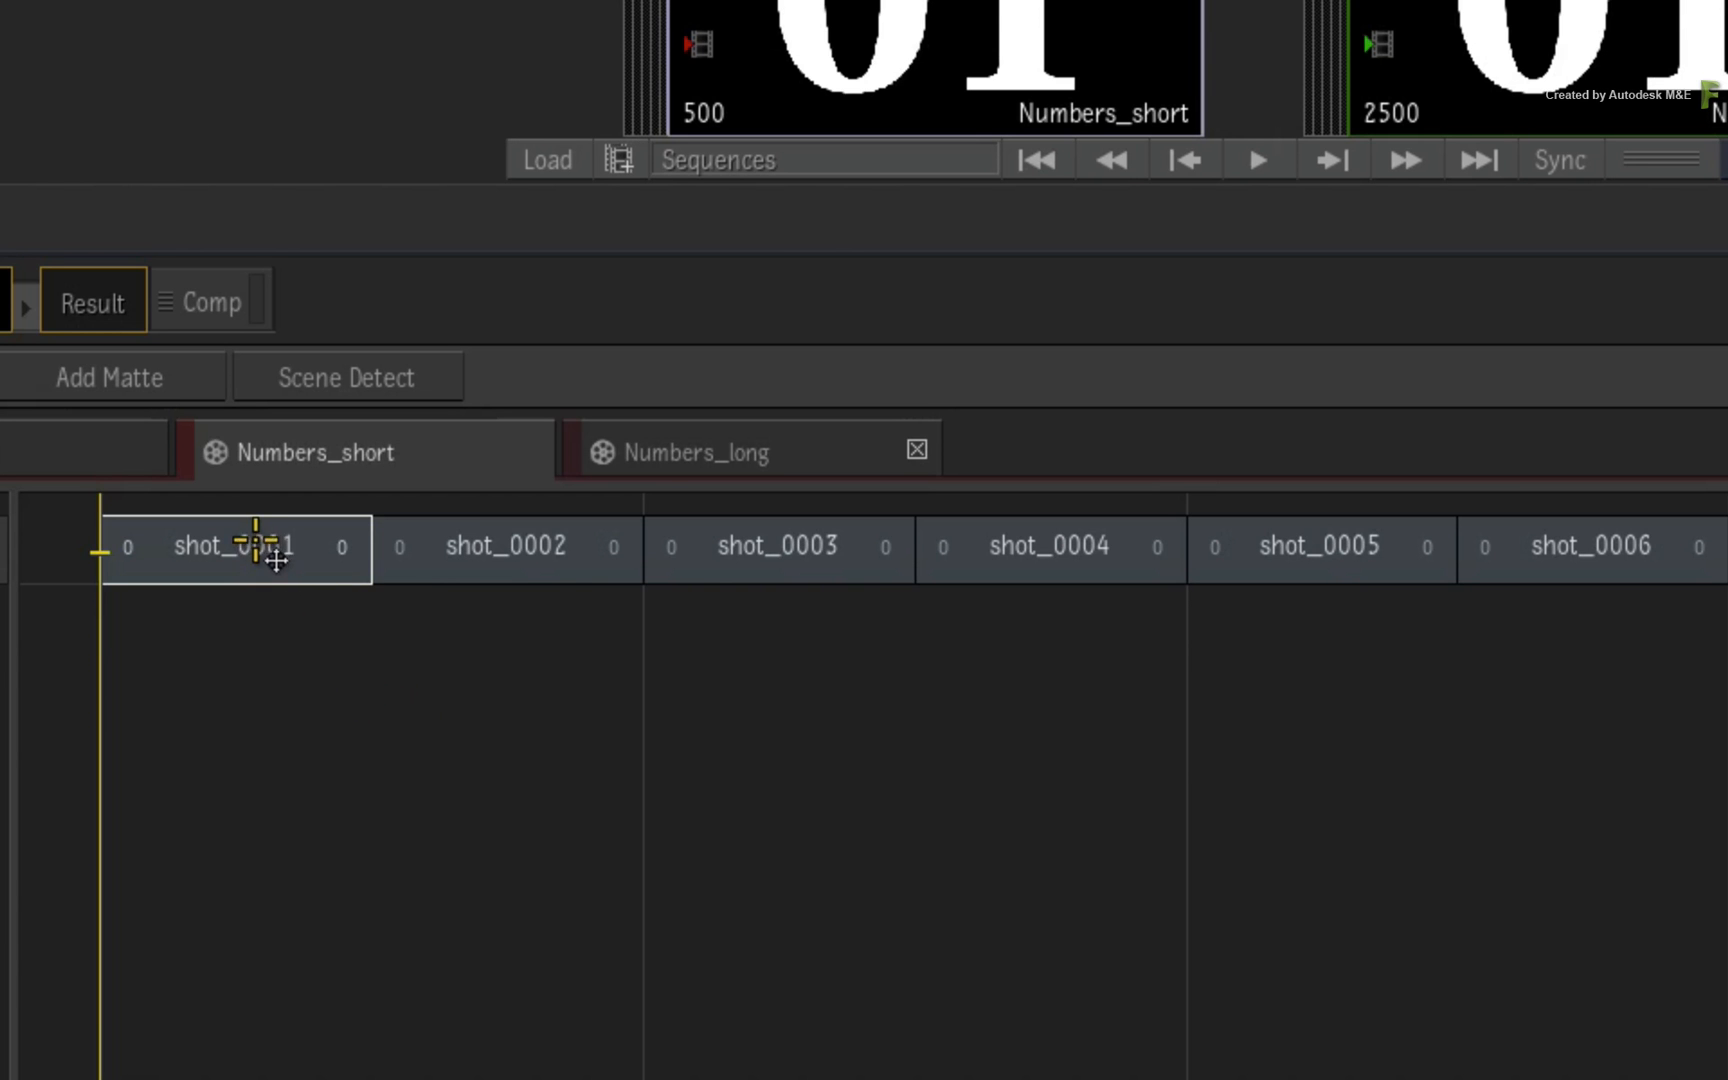
left_click_drag(231, 548, 1306, 579)
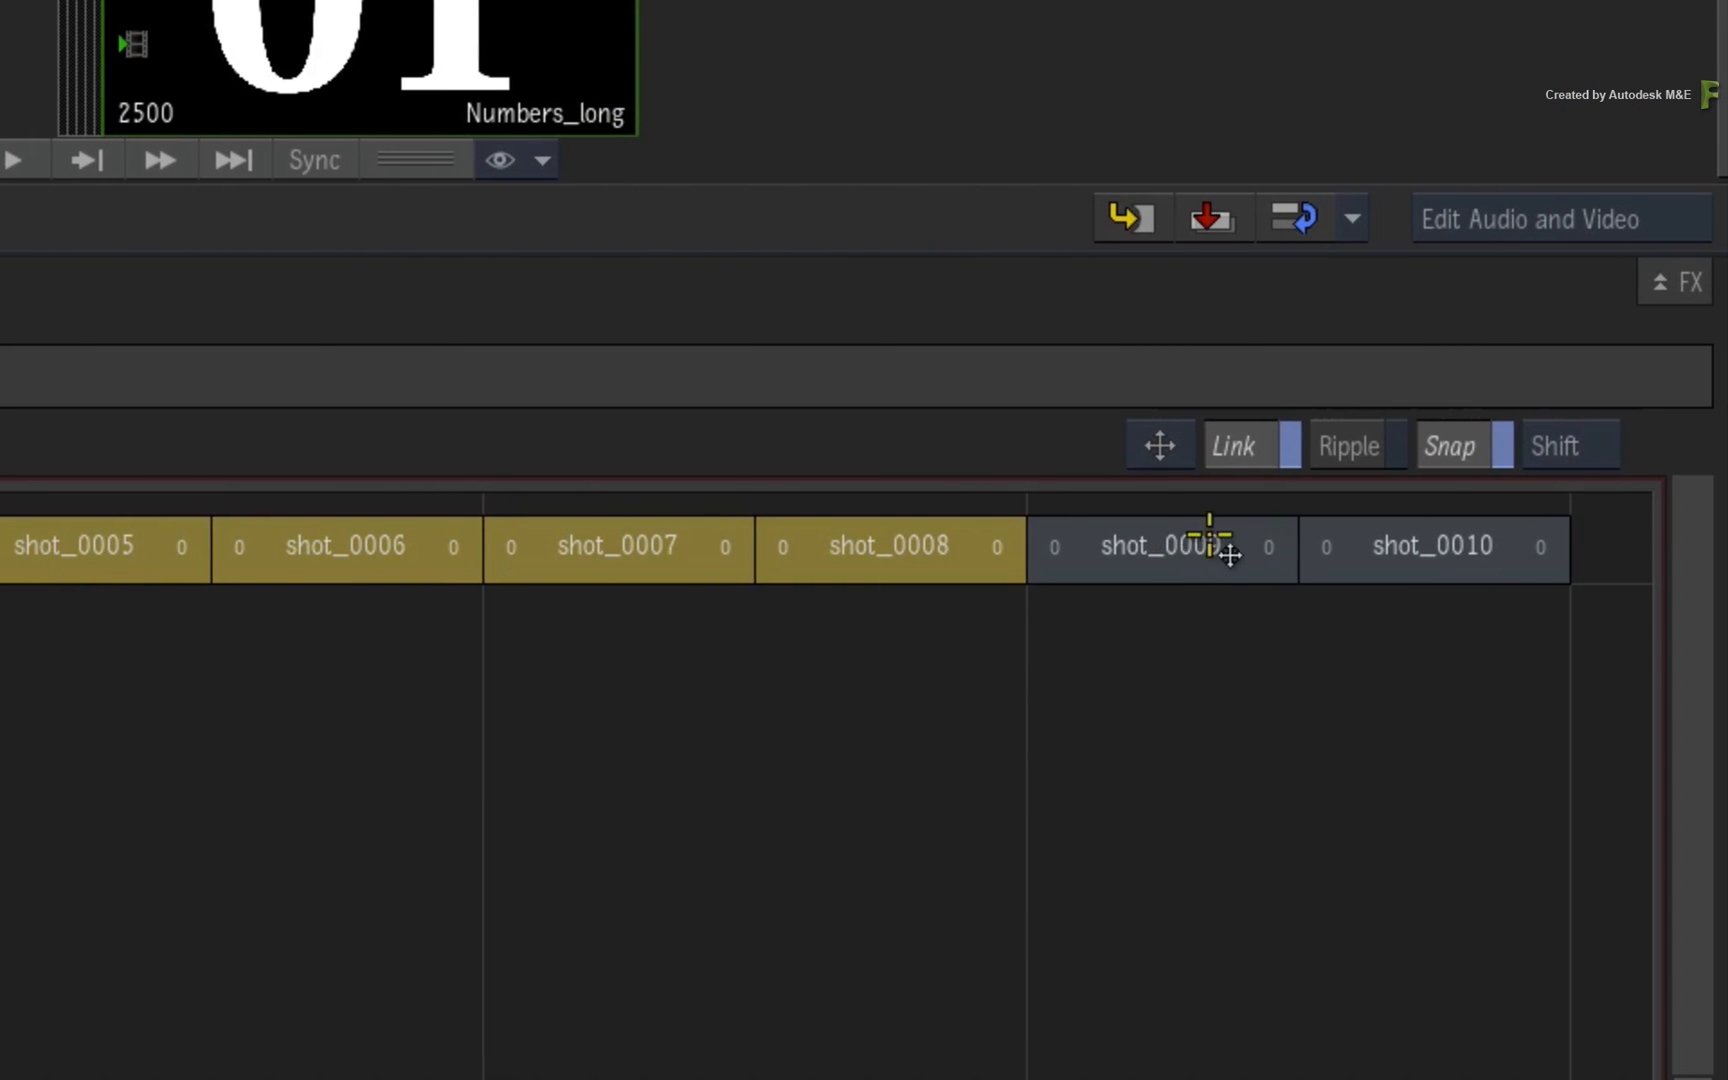
left_click(1159, 548)
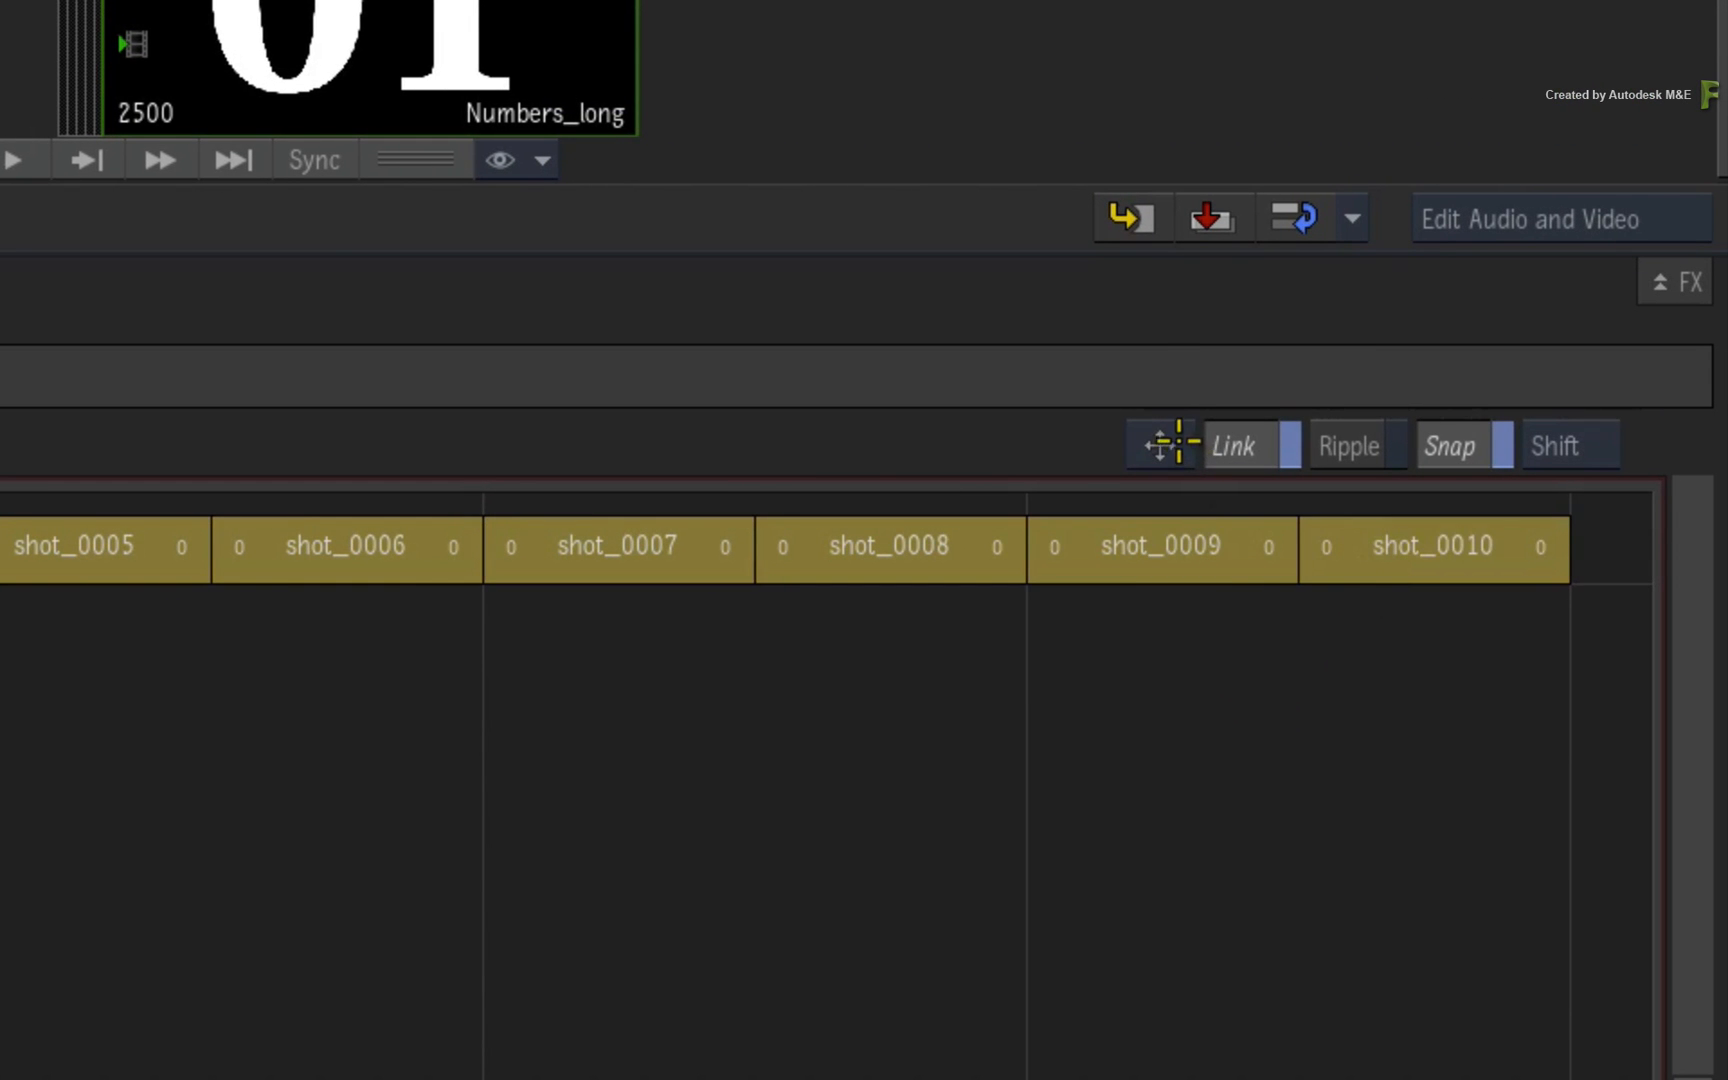
left_click(1160, 444)
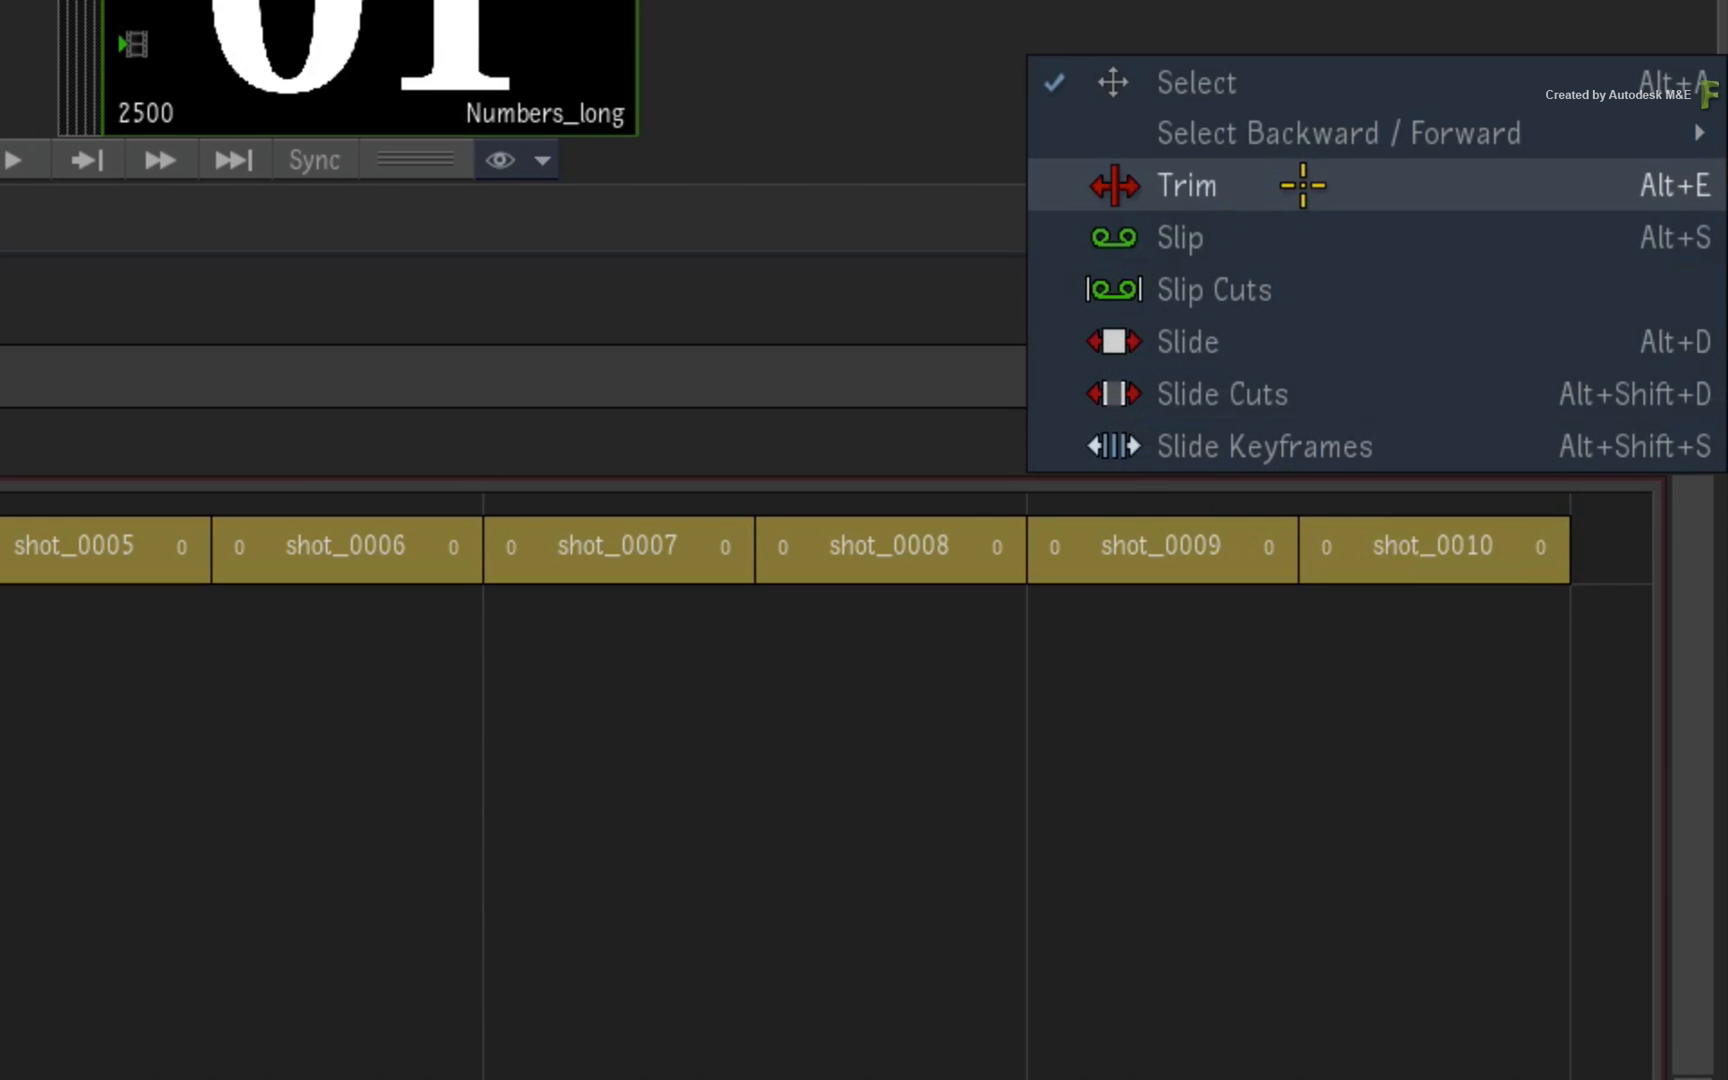
Step: Switch the edit mode to Trim for the Numbers_short shot tails
left_click(1185, 184)
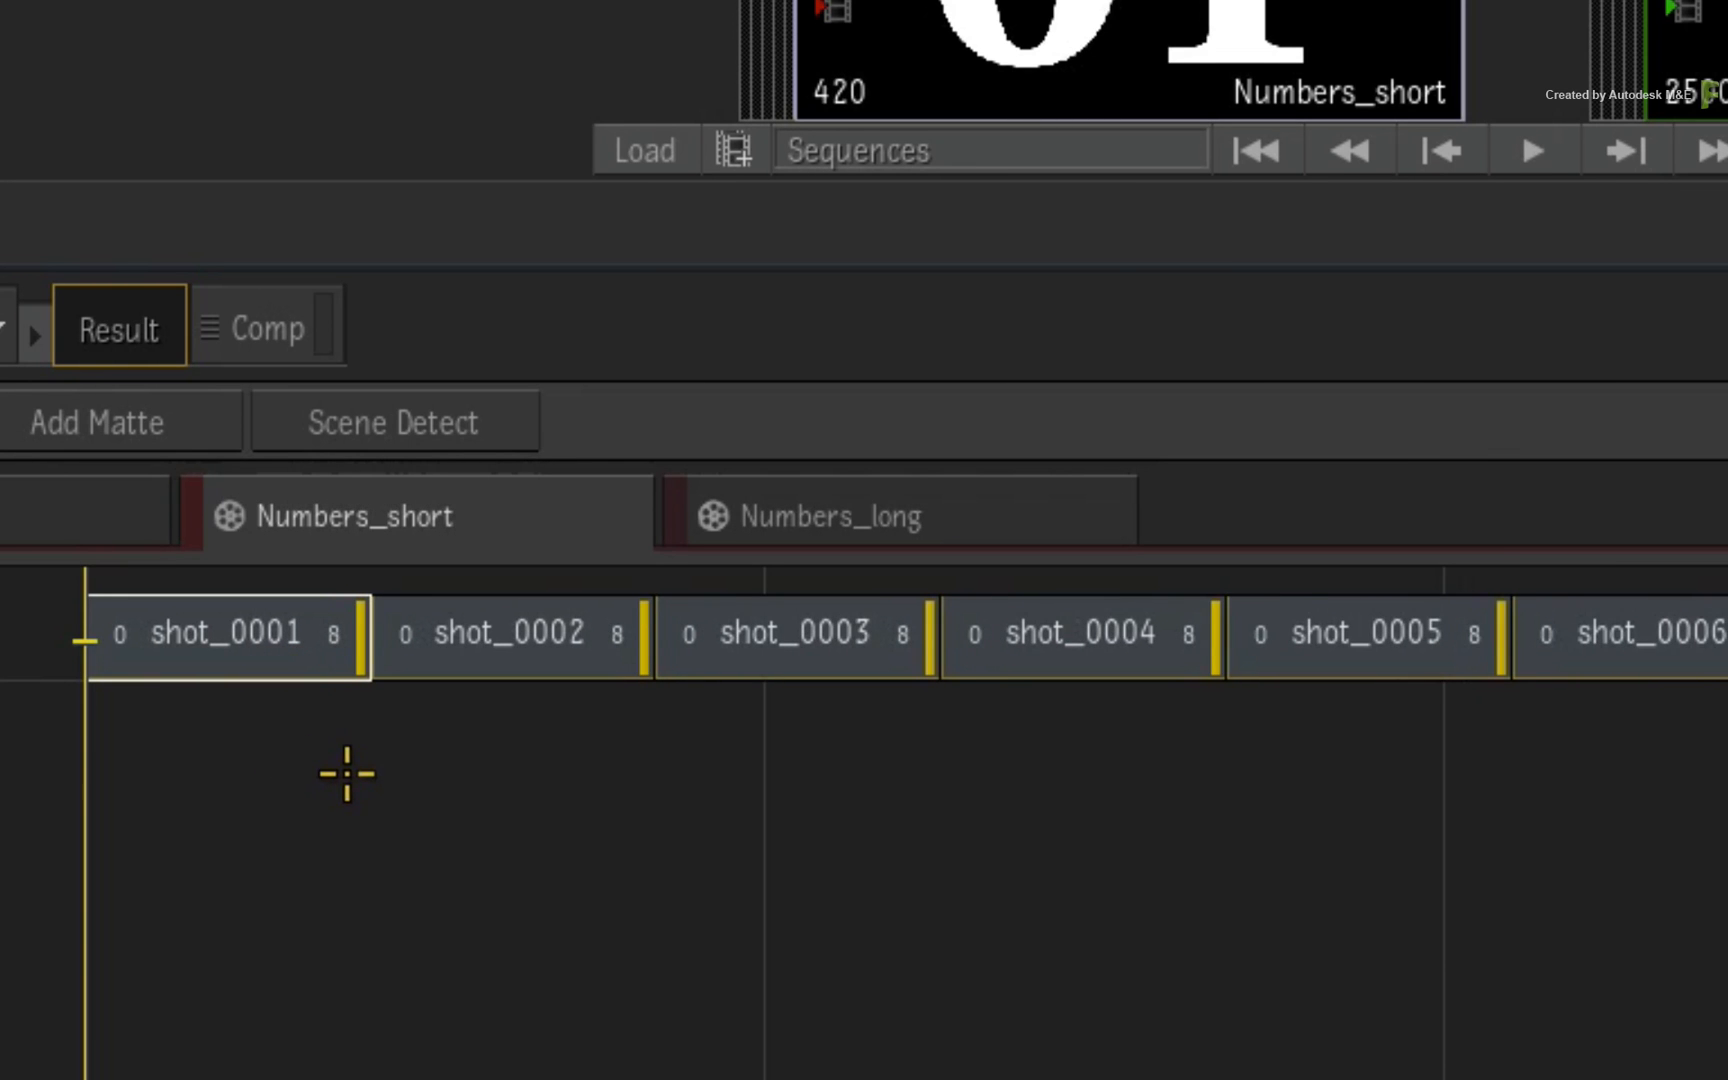
mouse_move(331, 773)
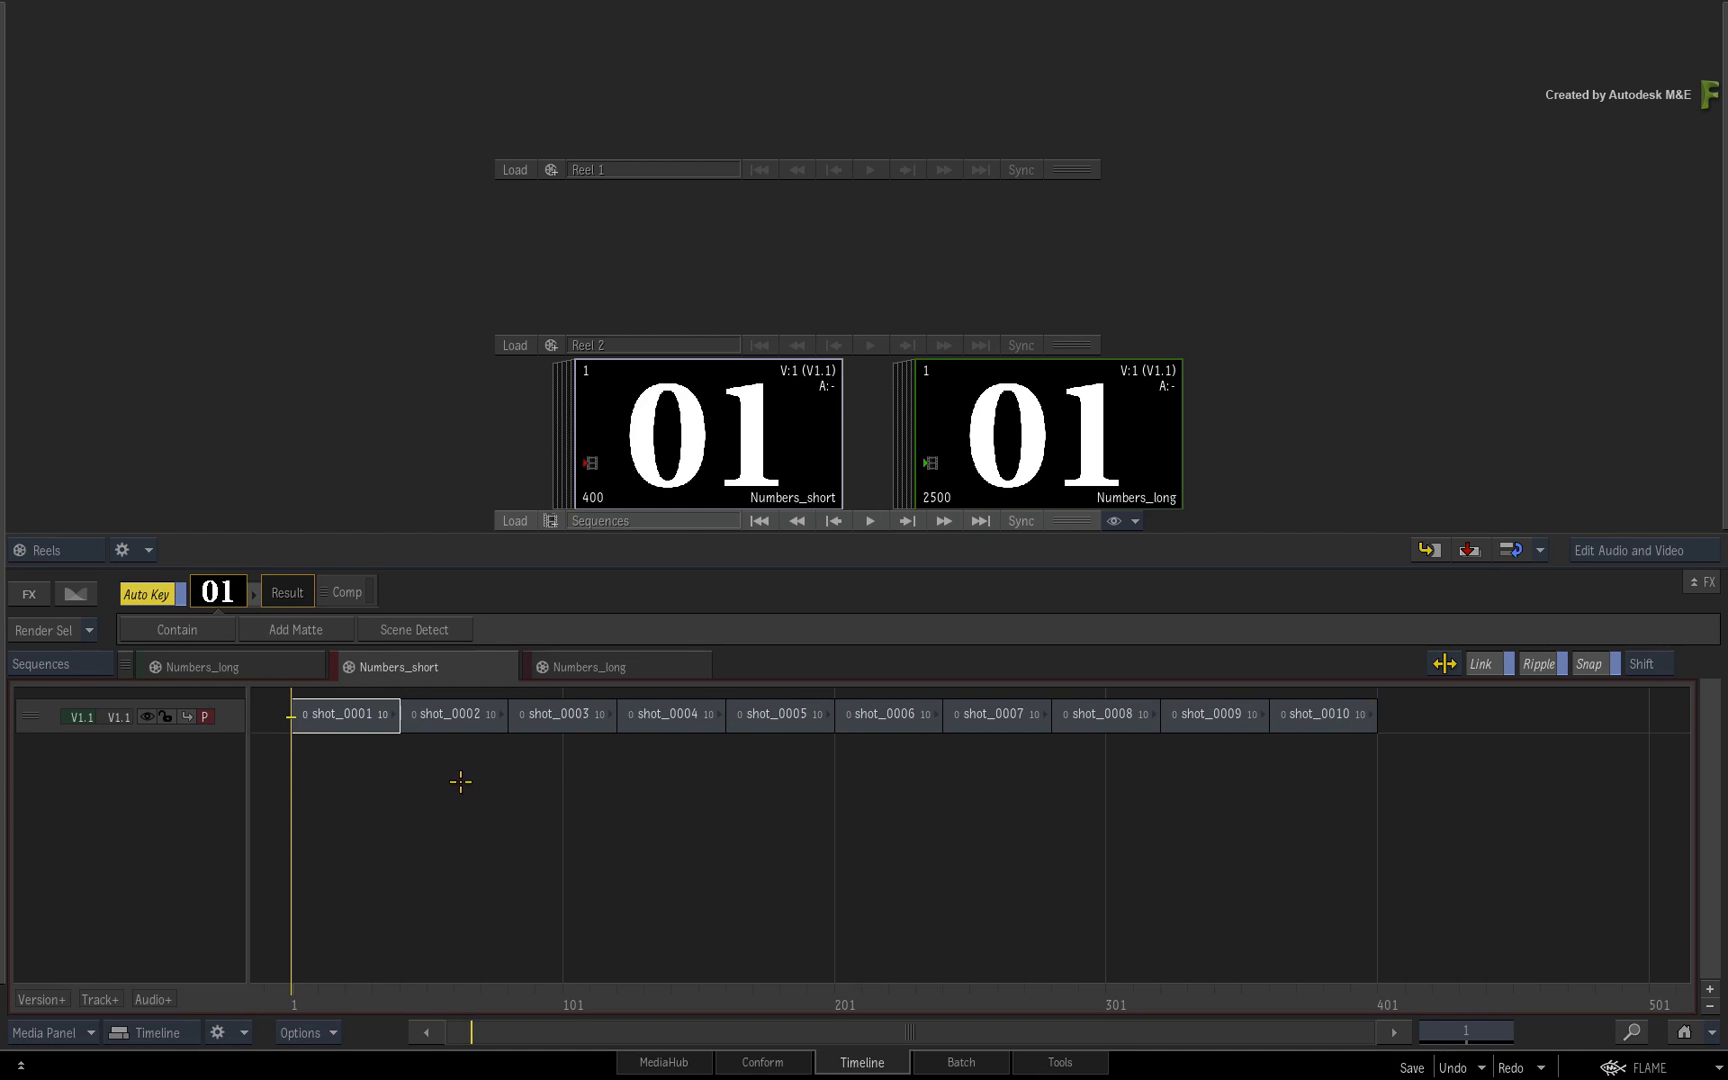
mouse_move(443, 785)
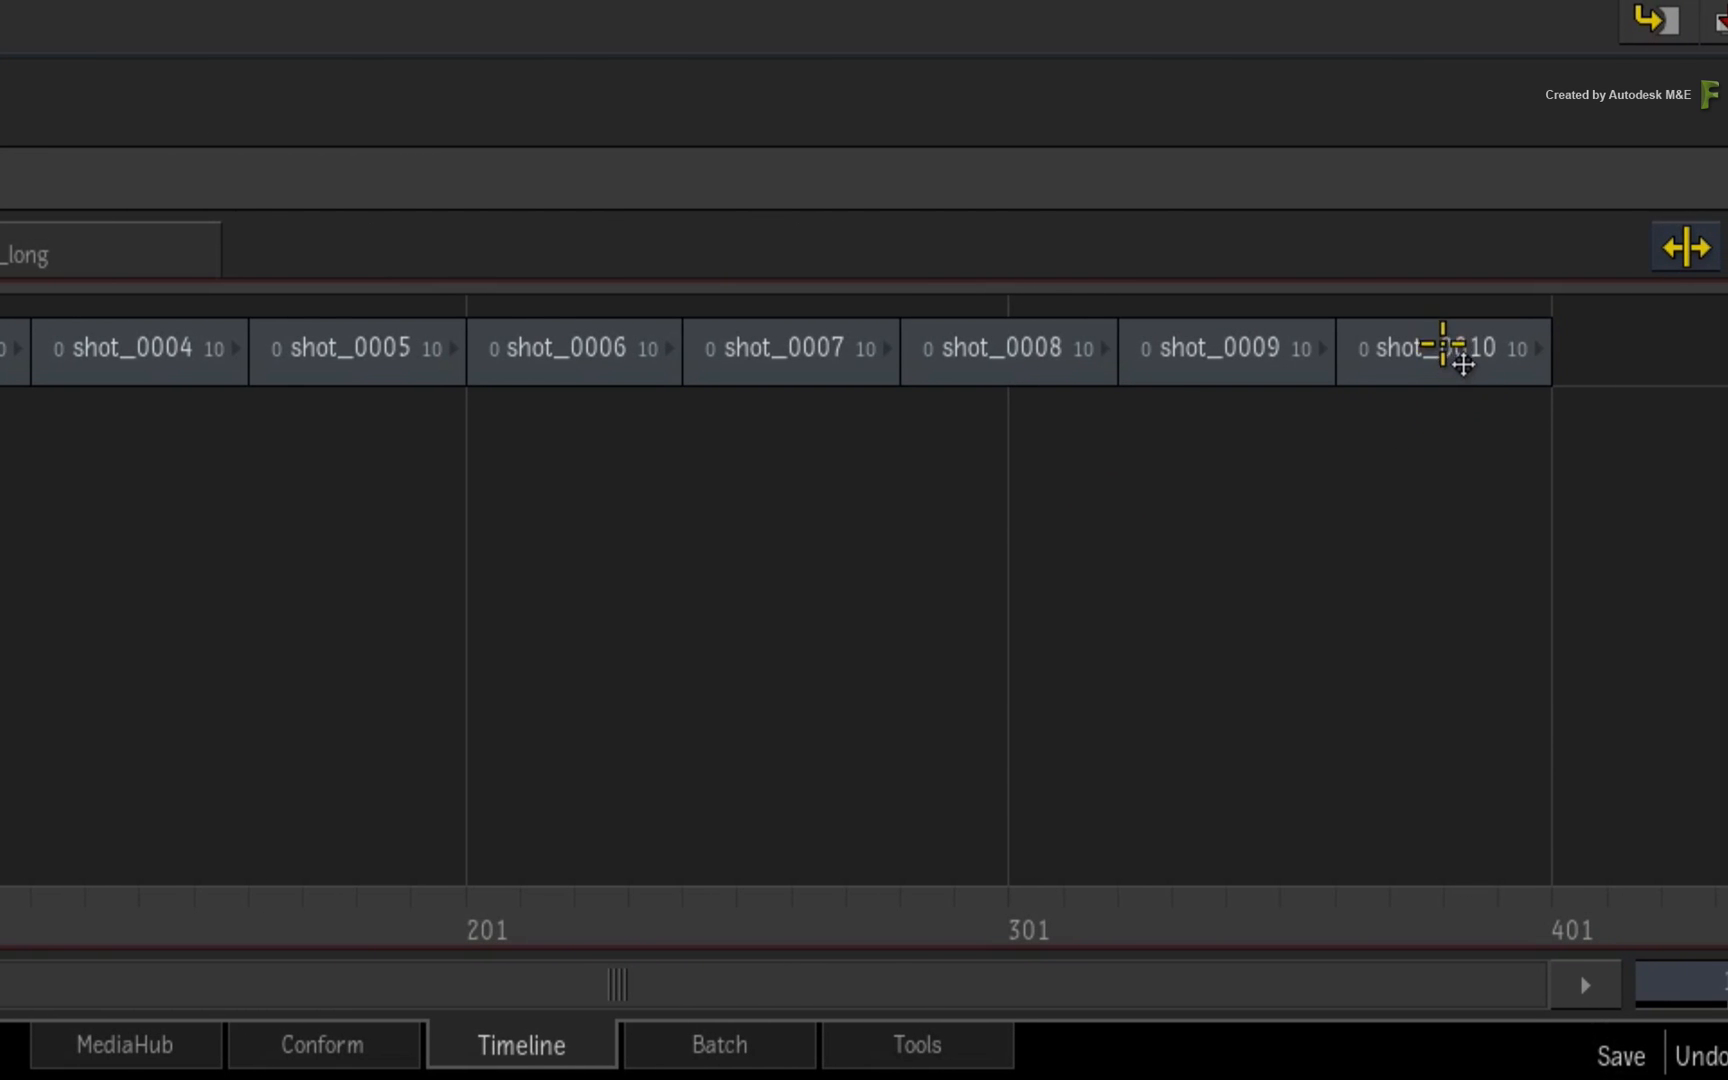
left_click(1433, 349)
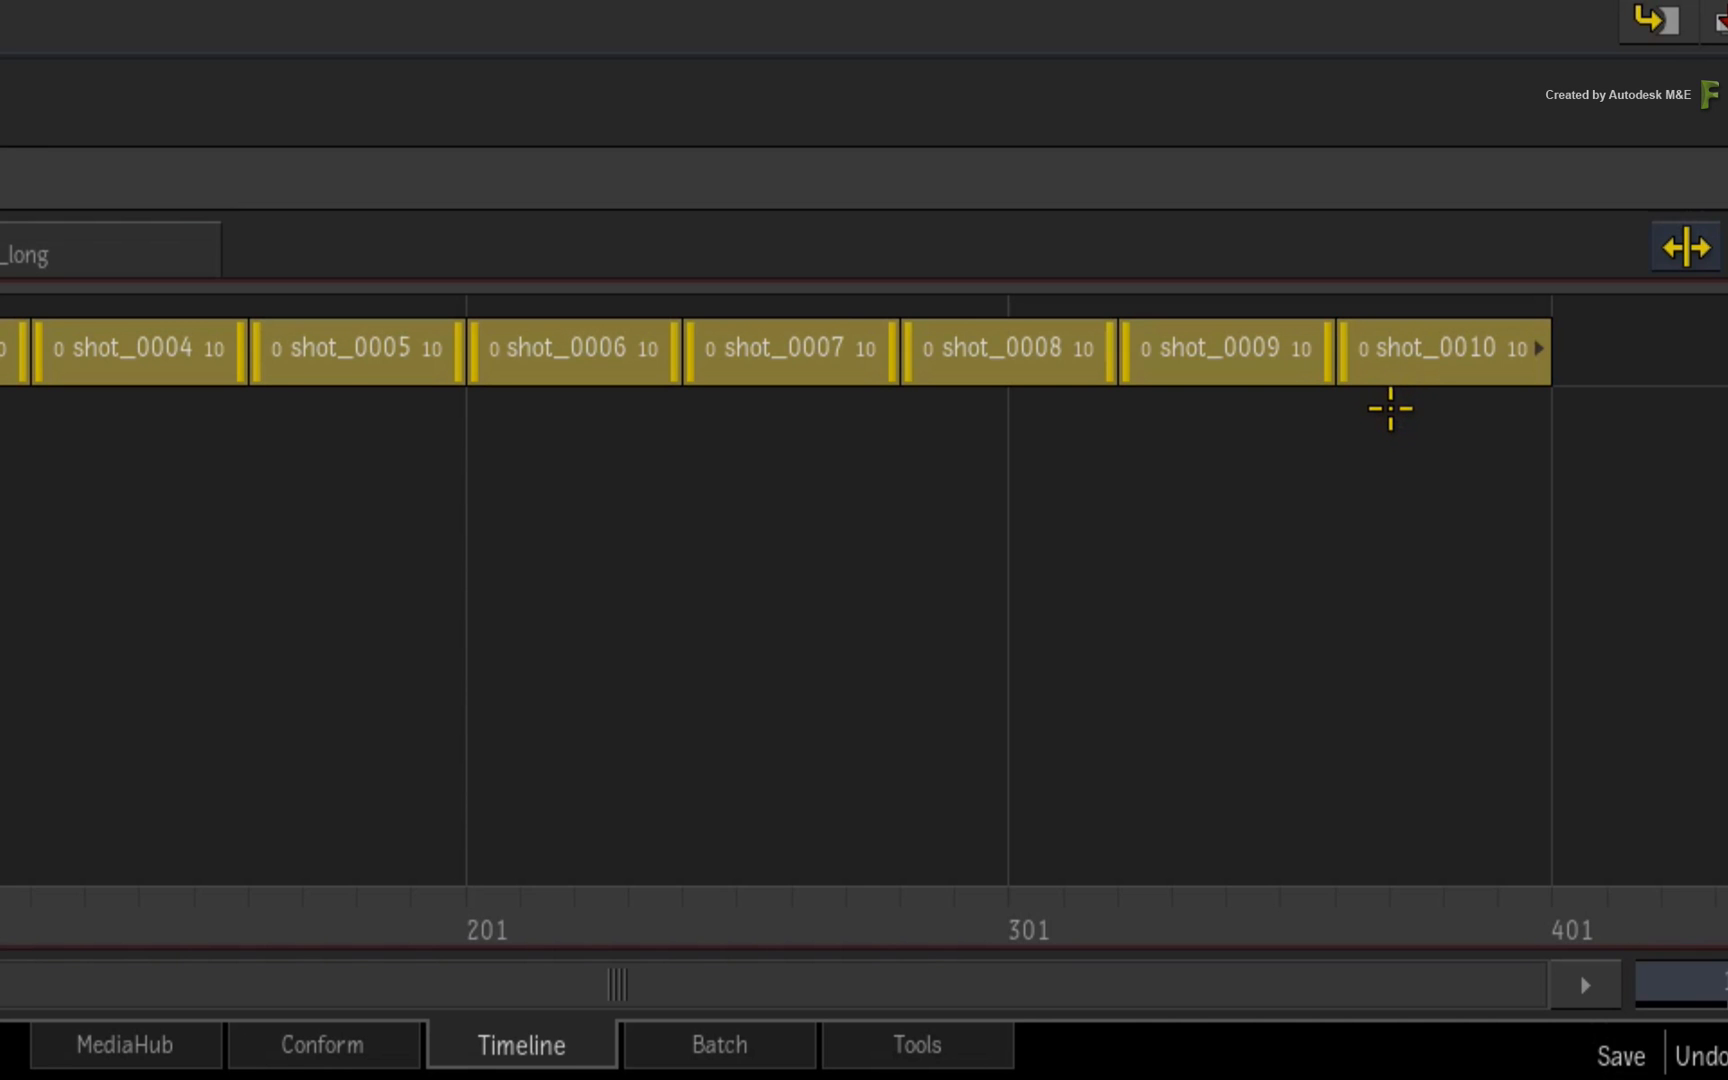
mouse_move(1376, 429)
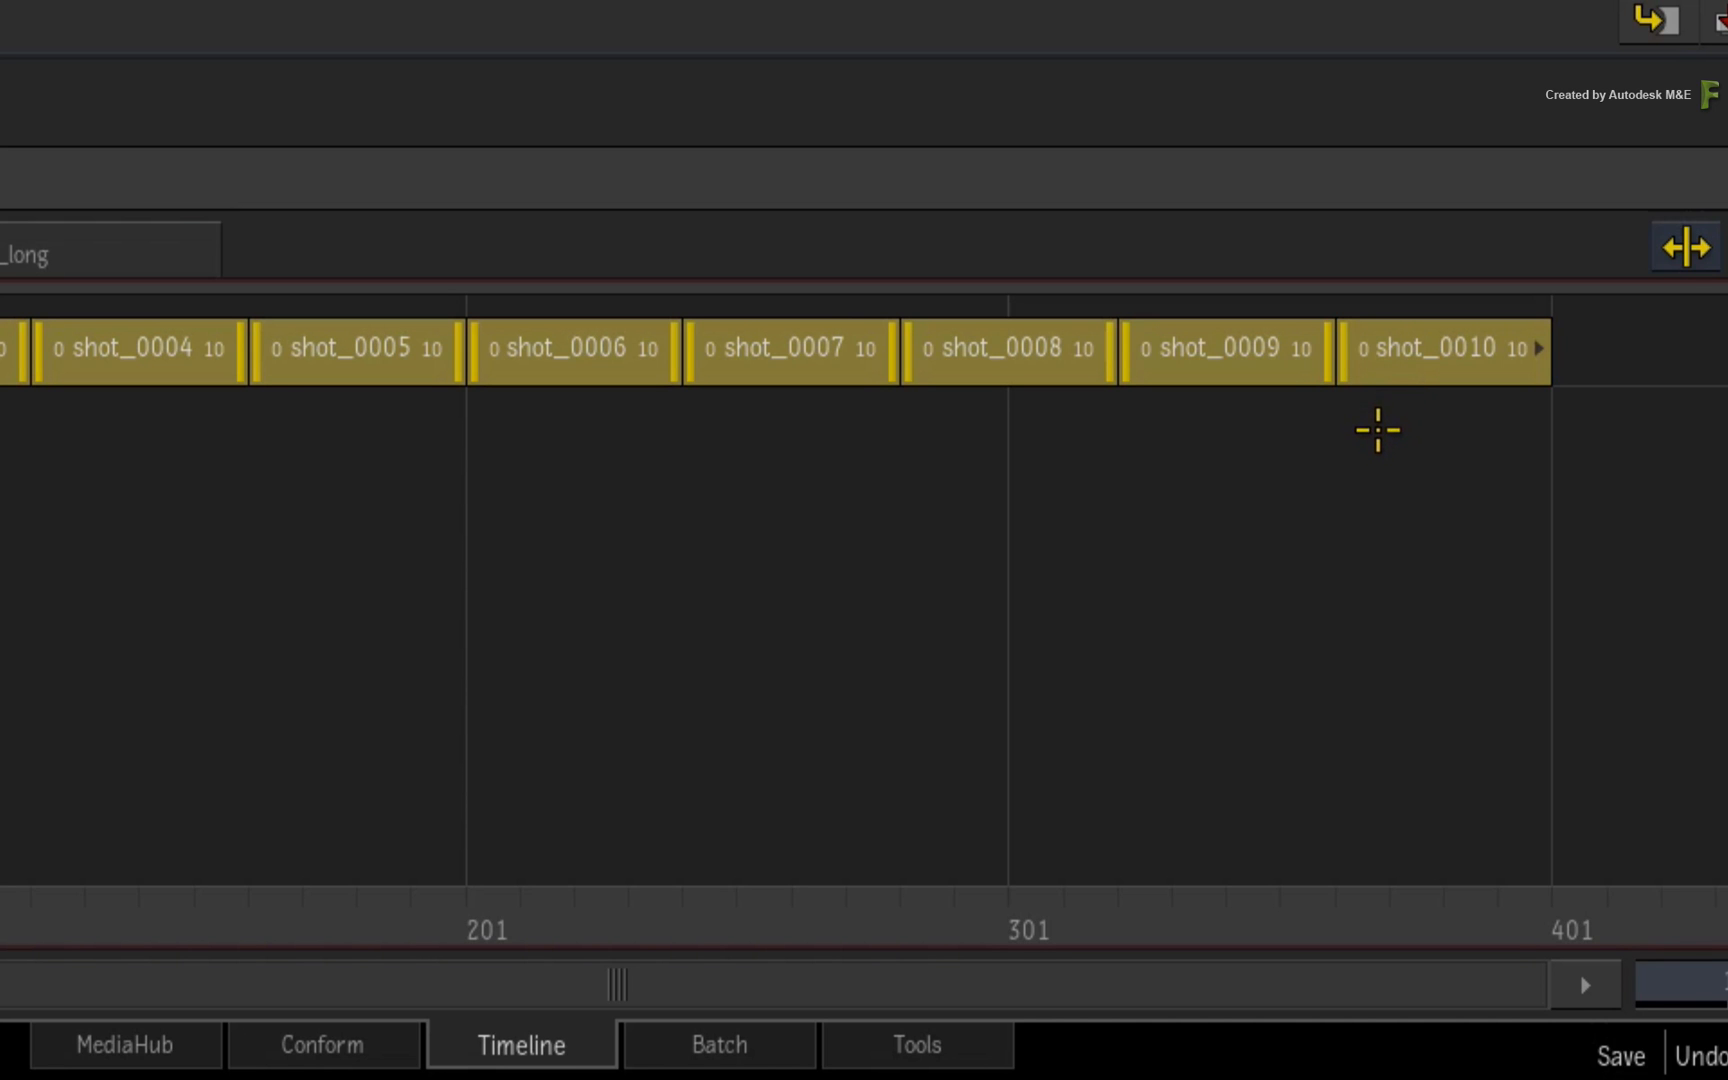
mouse_move(1362, 440)
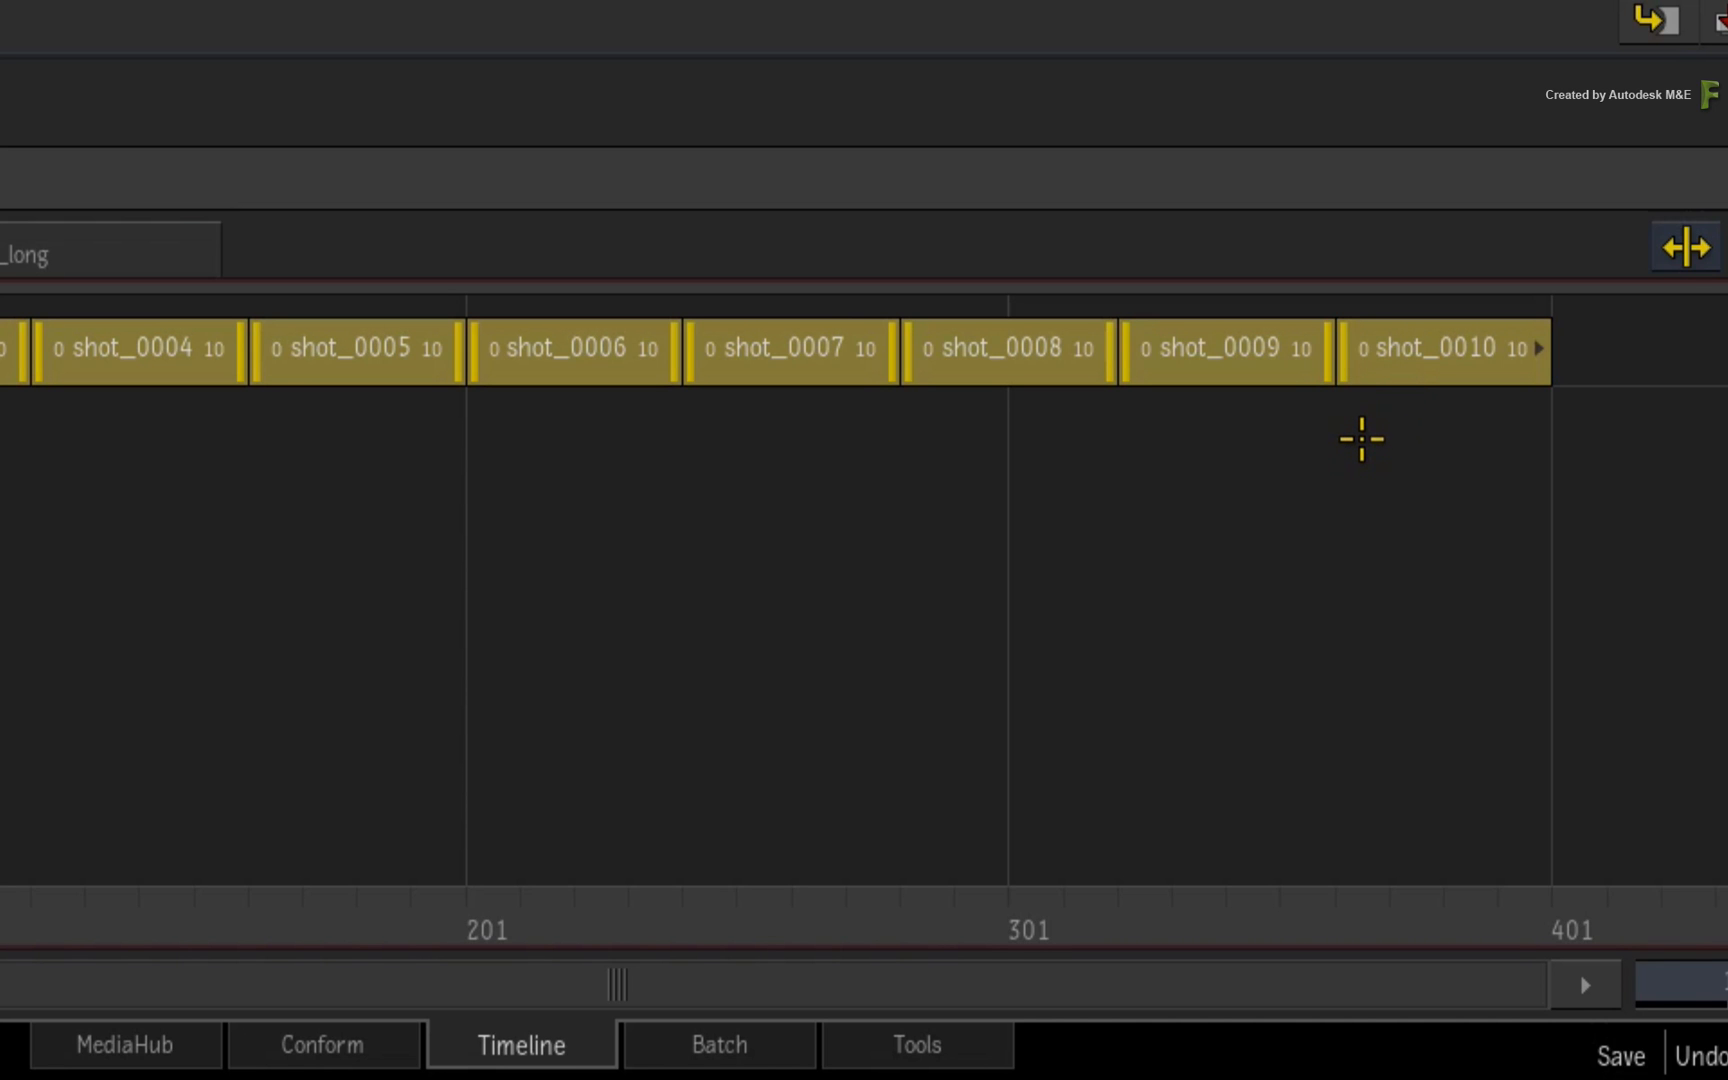
mouse_move(1262, 485)
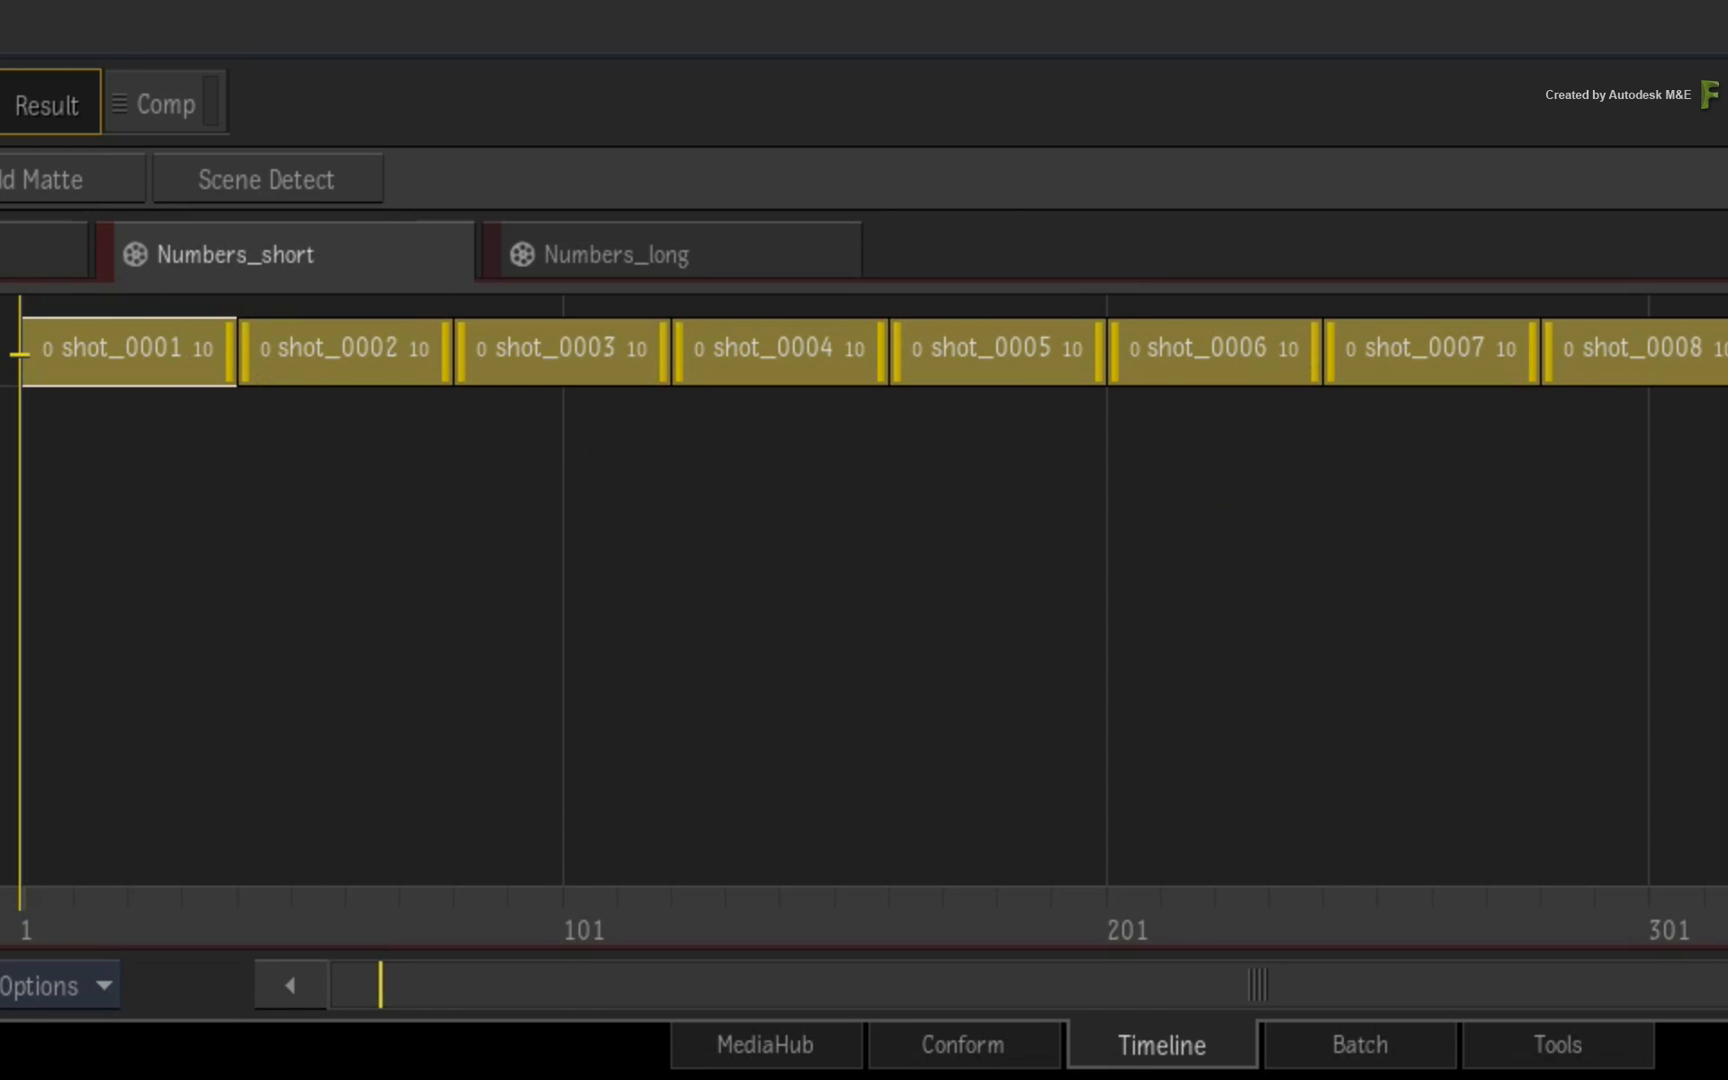
mouse_move(933, 358)
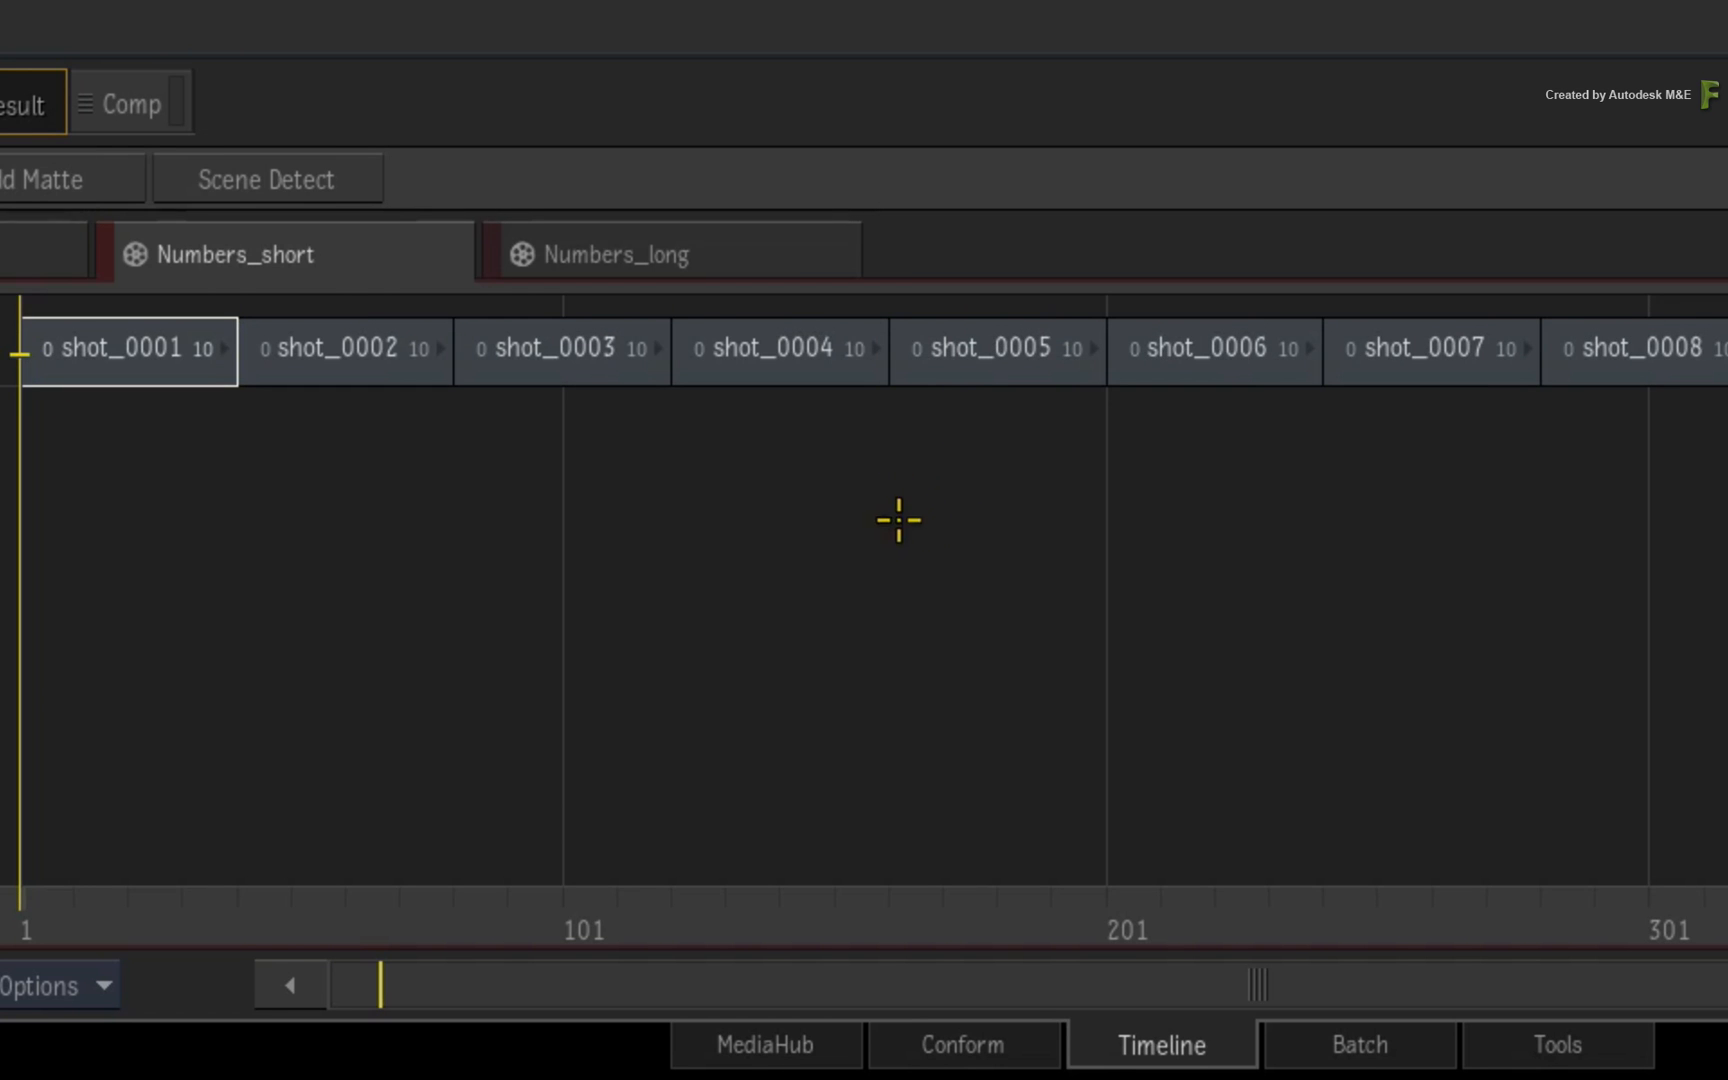
Step: Trim the heads of all Numbers_short shots, then switch to the Numbers_long sequence
left_click(125, 348)
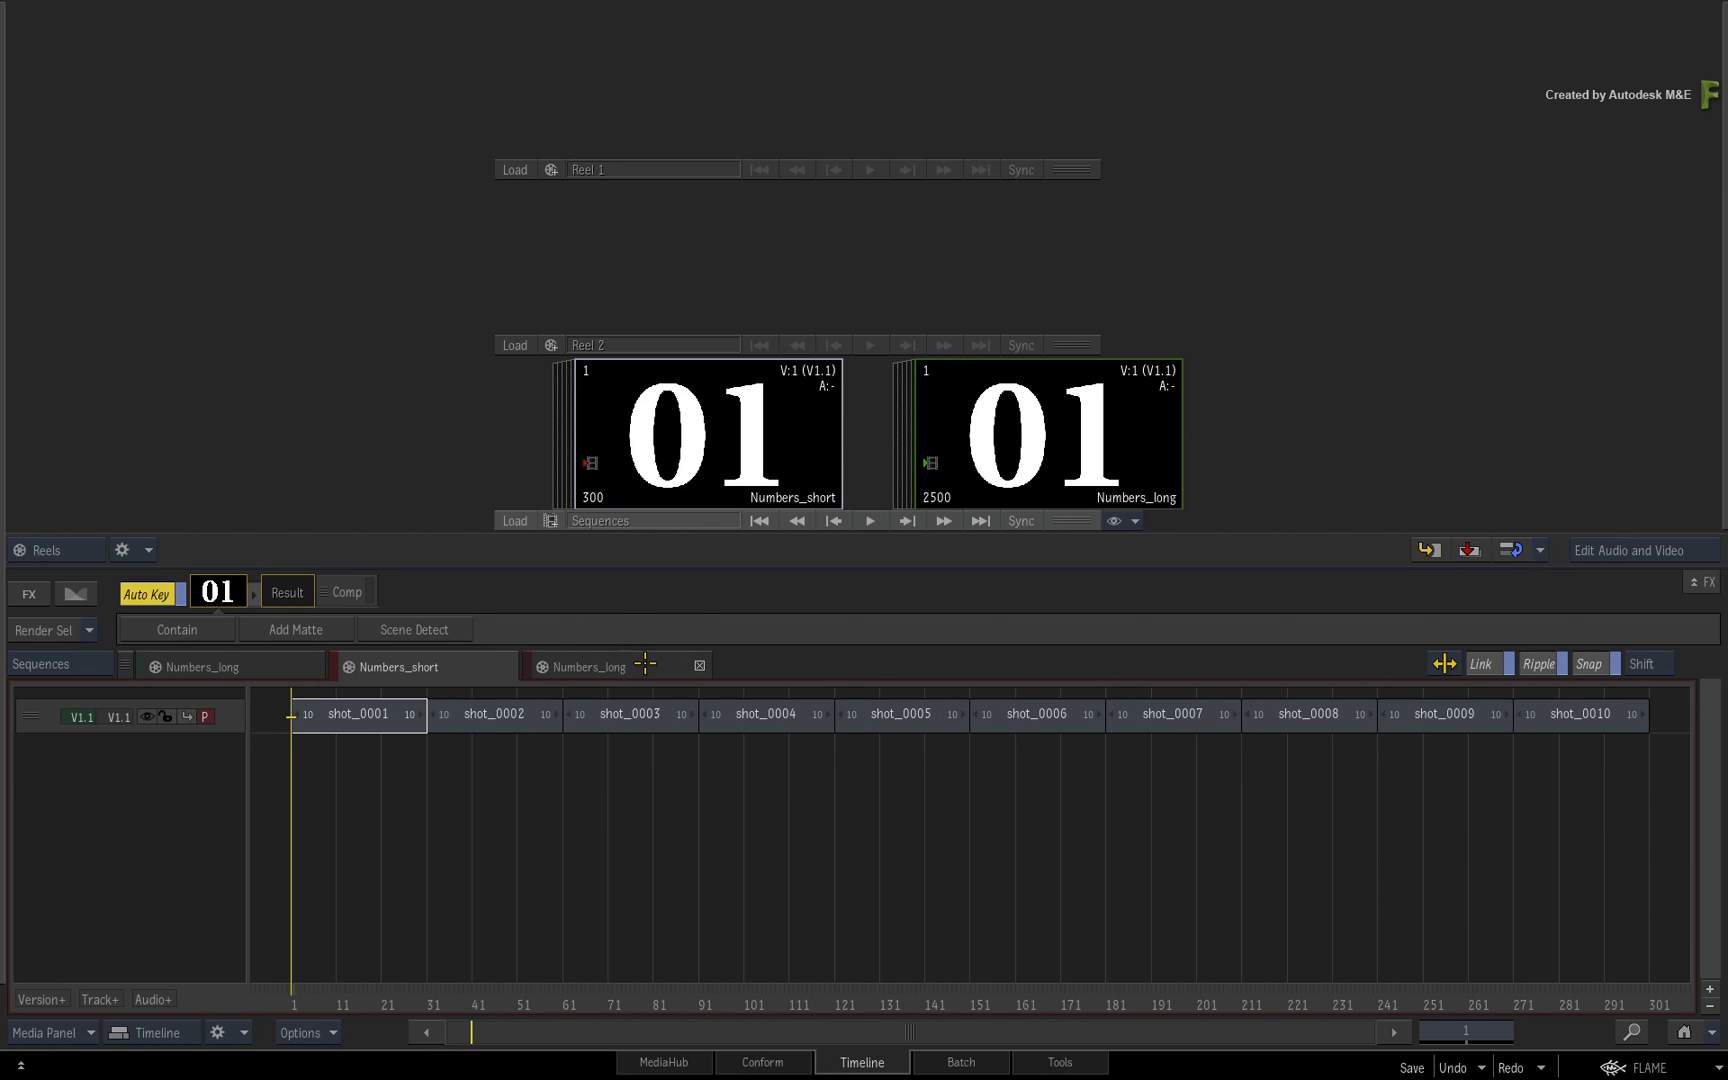
left_click(584, 667)
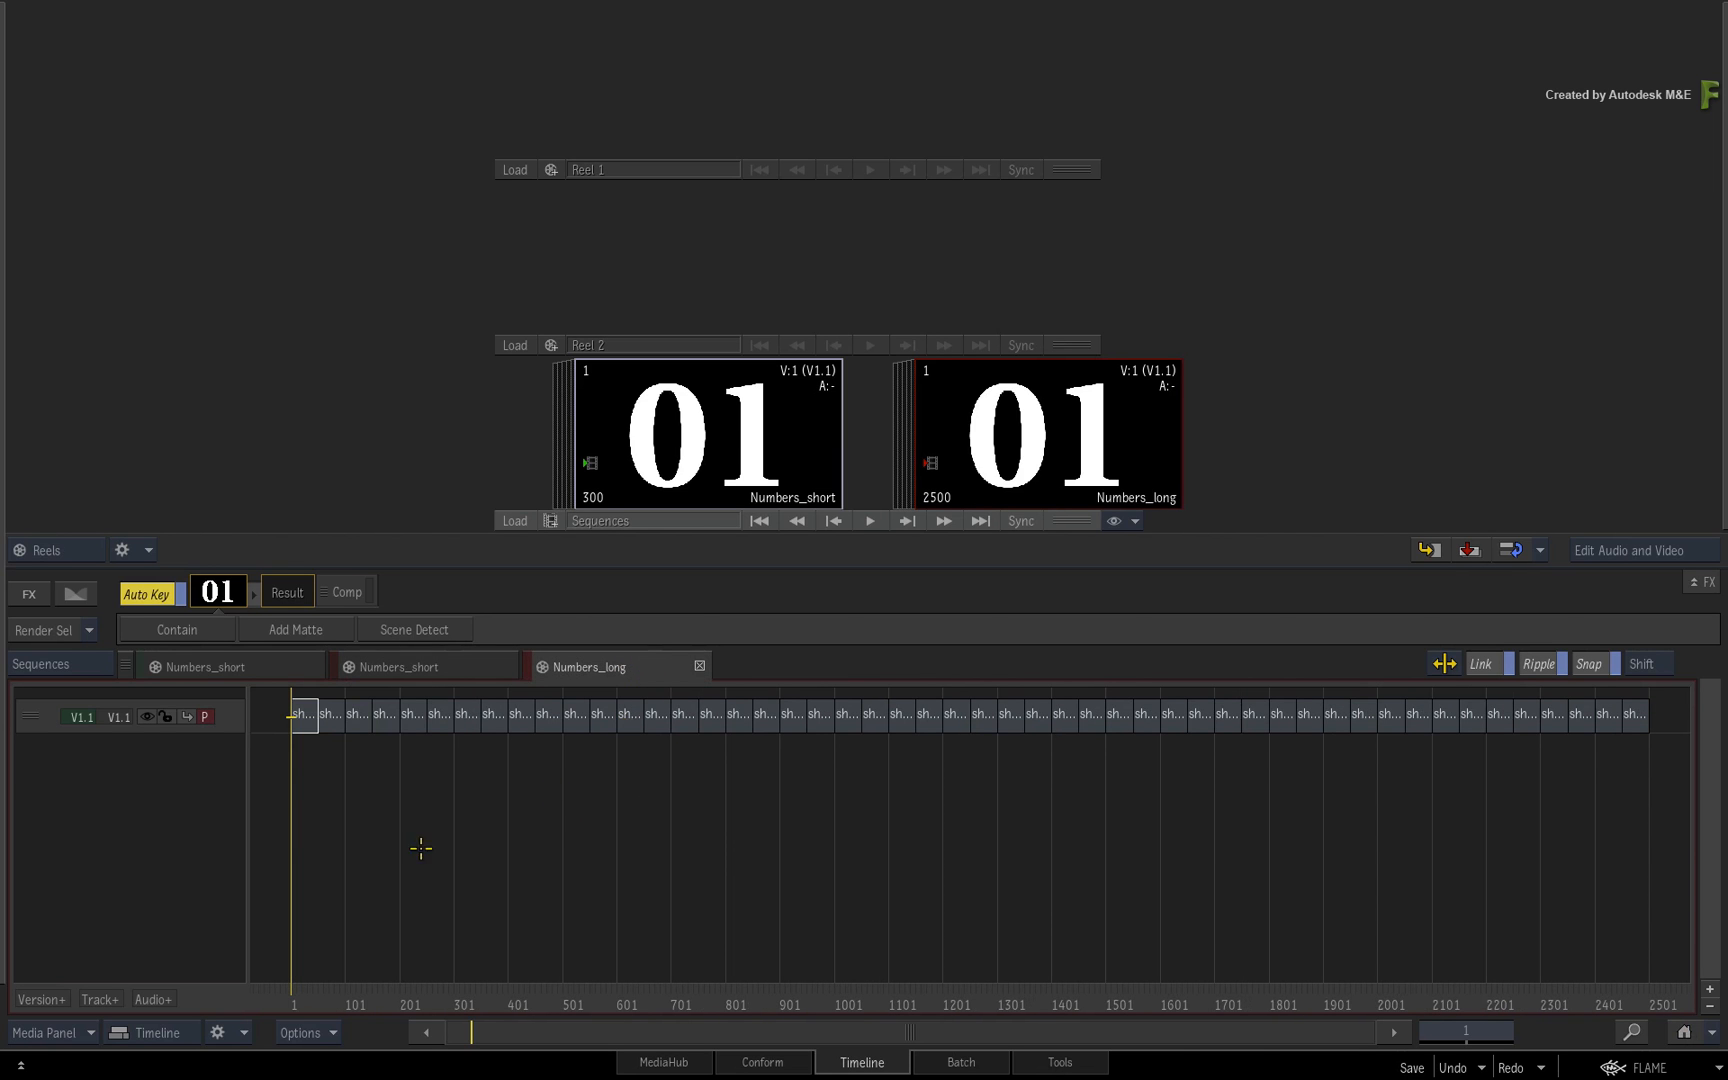
mouse_move(834, 943)
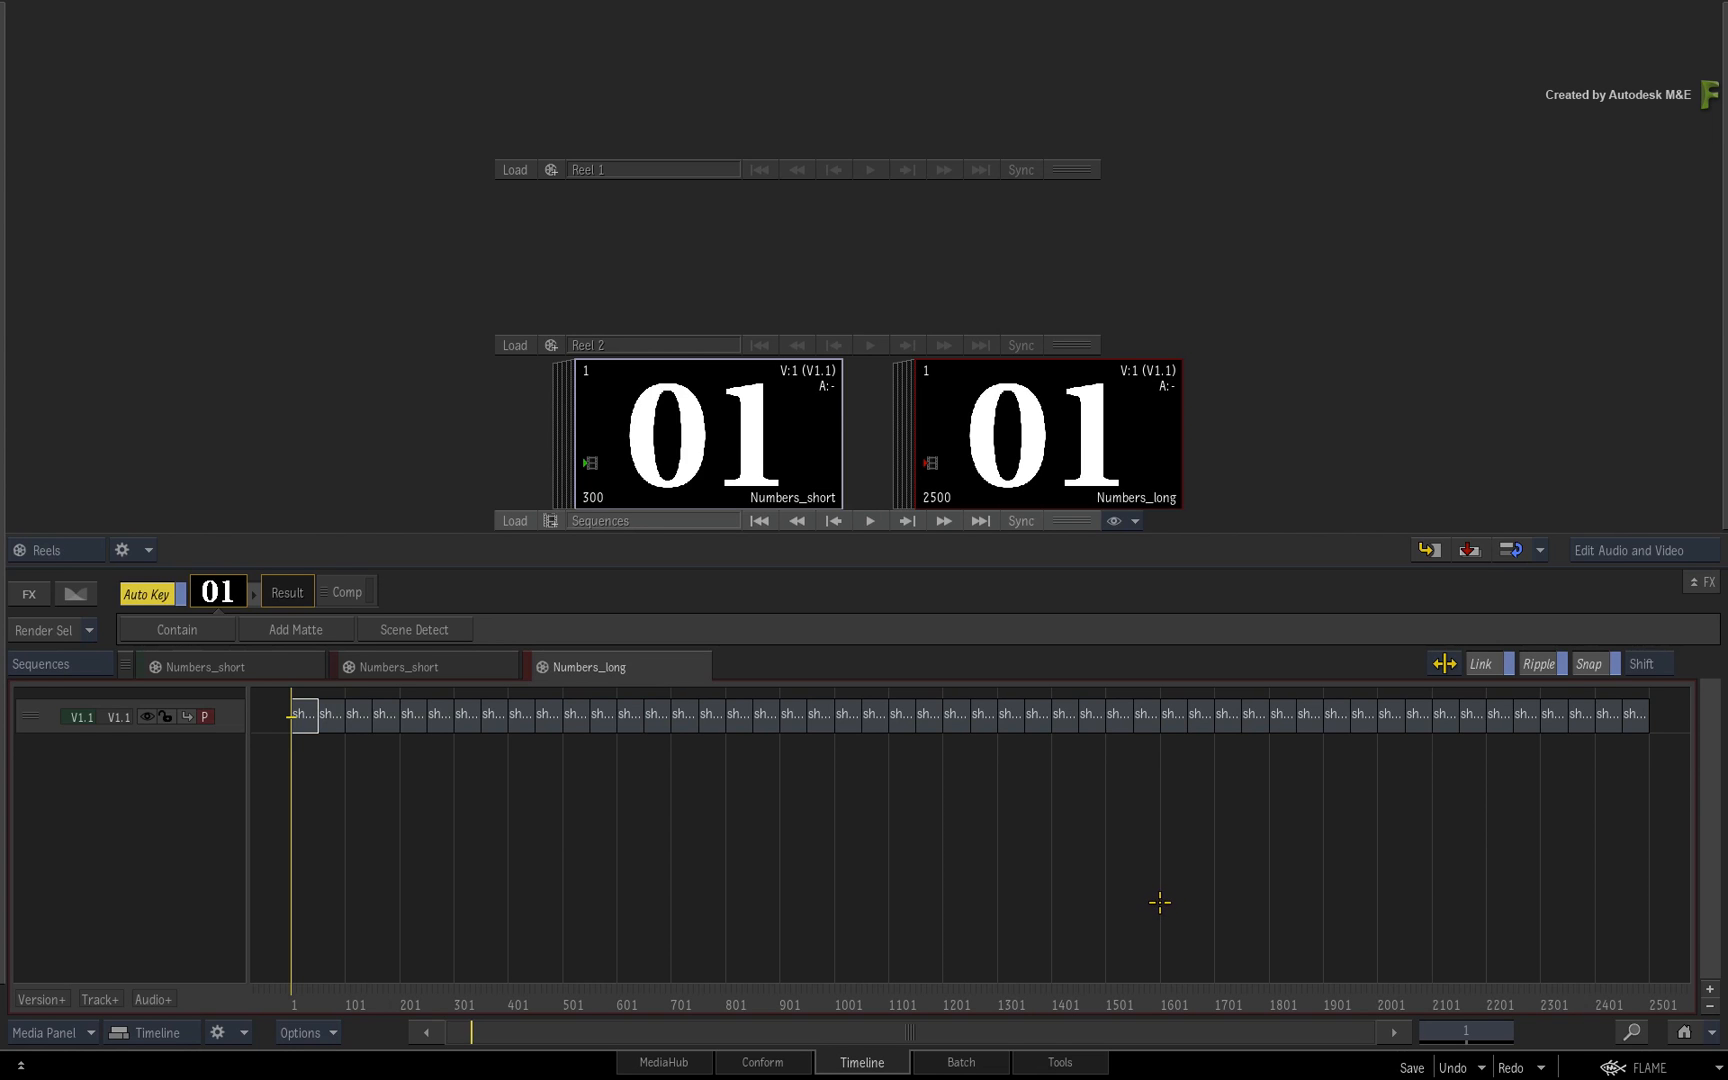
mouse_move(1121, 861)
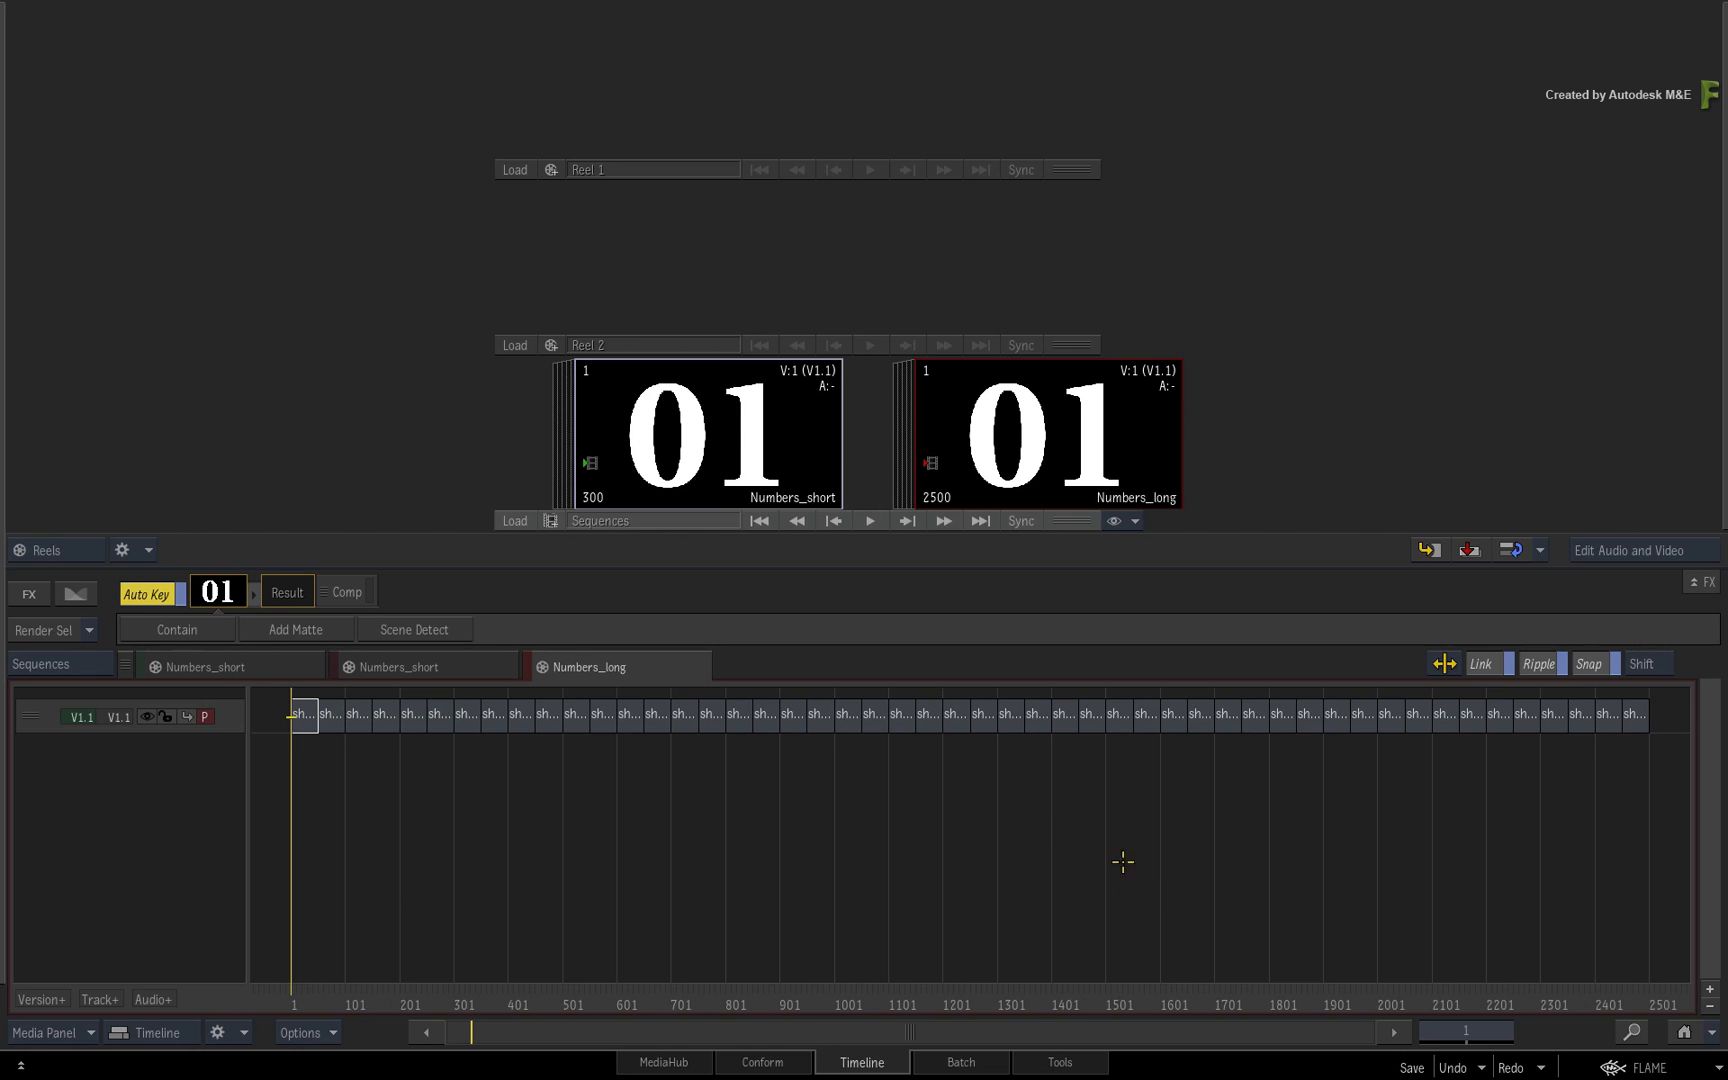
mouse_move(904, 816)
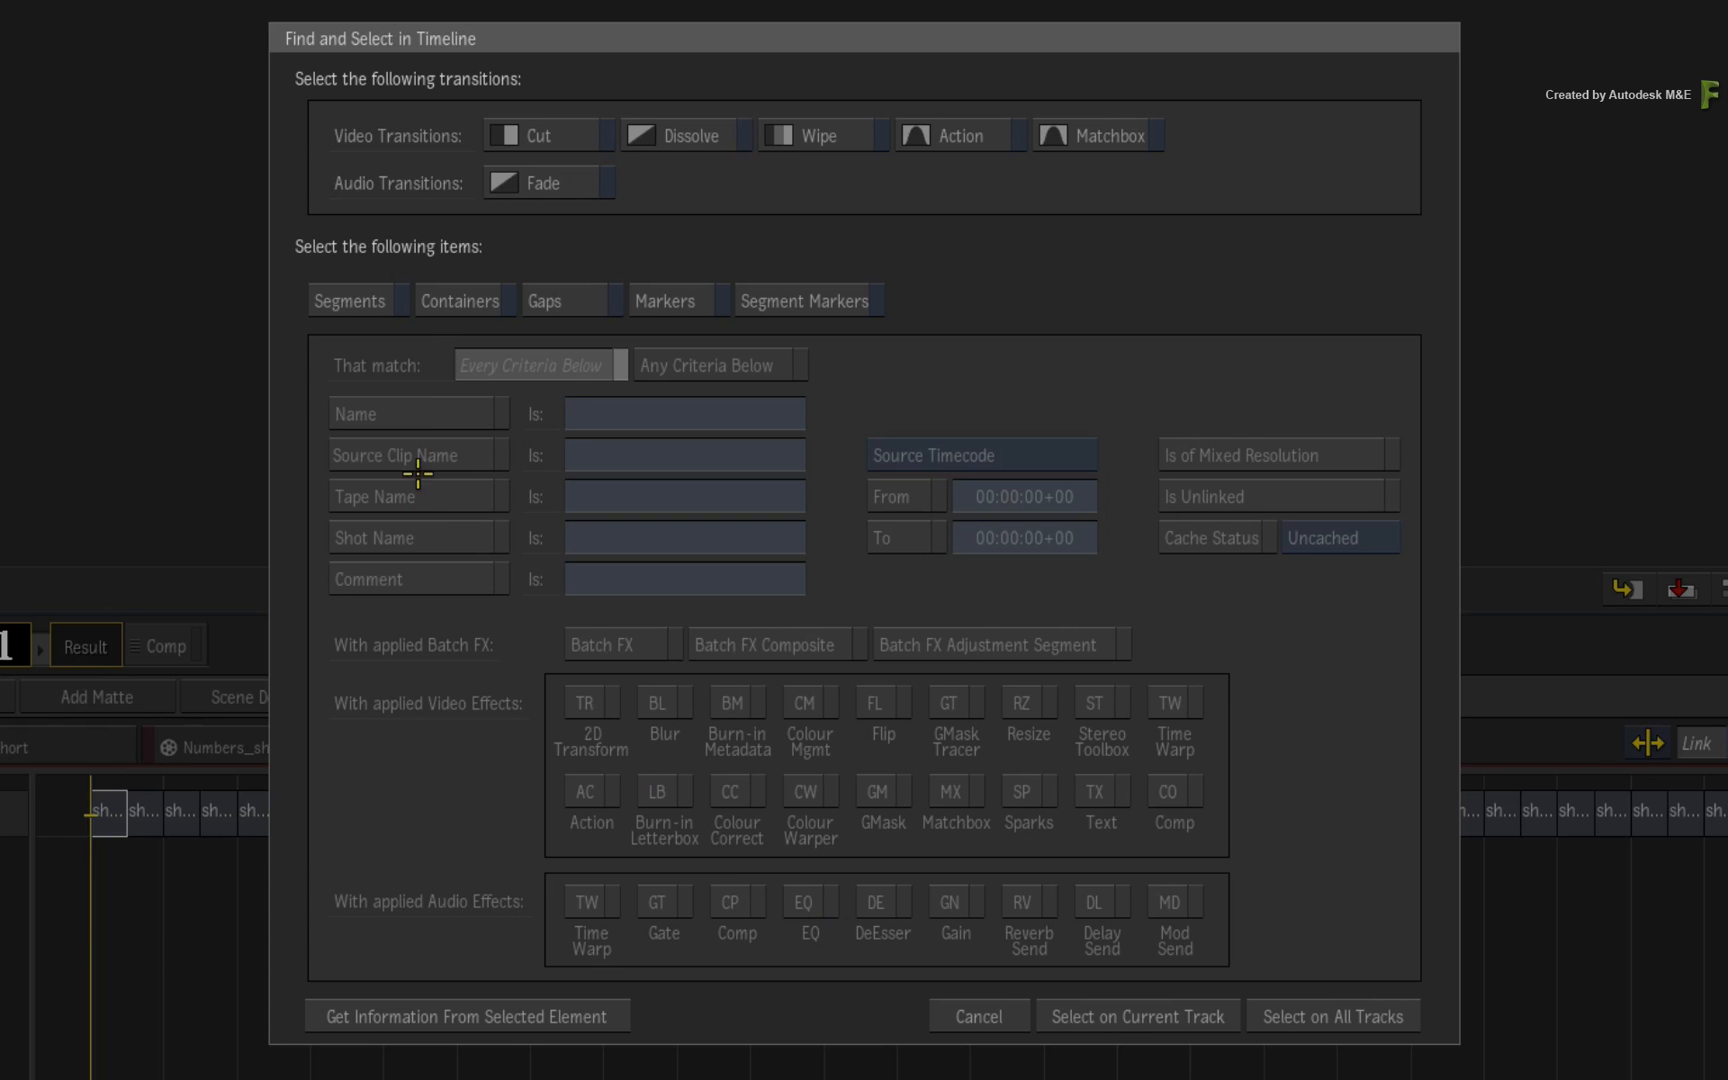
Step: Enable Segments in Find and Select and select them on all Numbers_long tracks
left_click(347, 301)
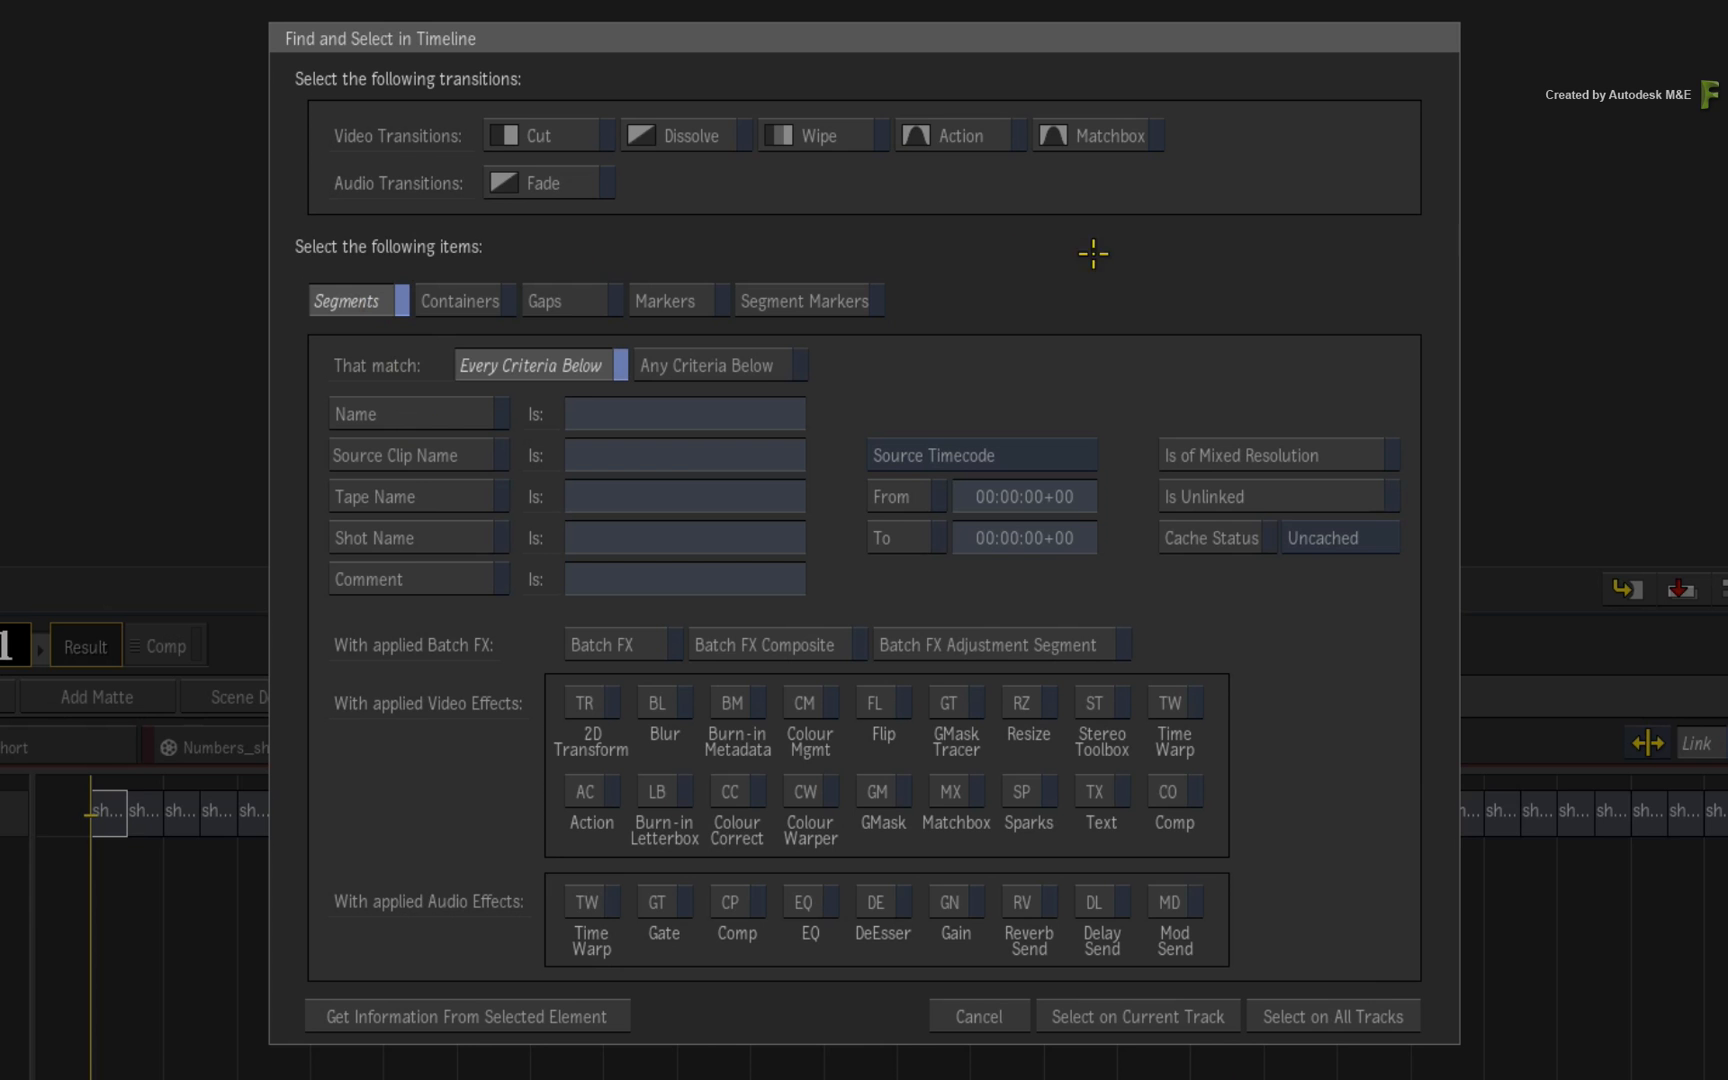
mouse_move(1327, 1016)
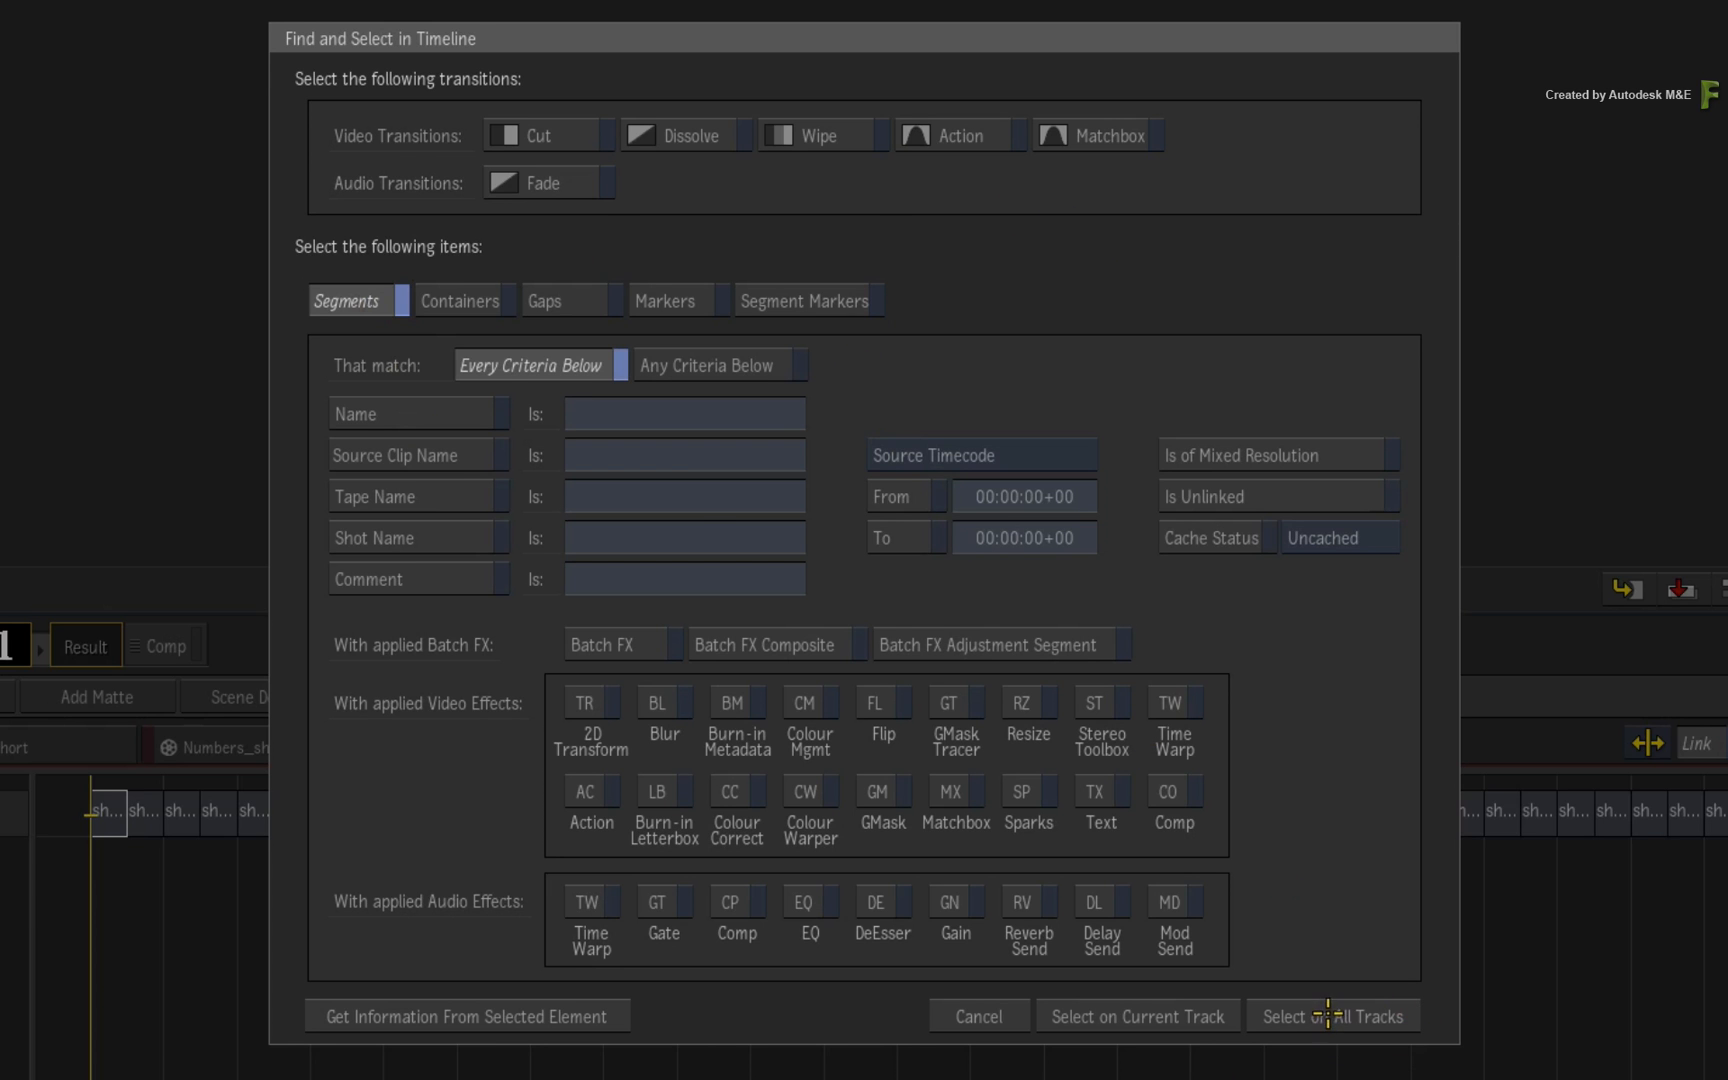
left_click(1331, 1016)
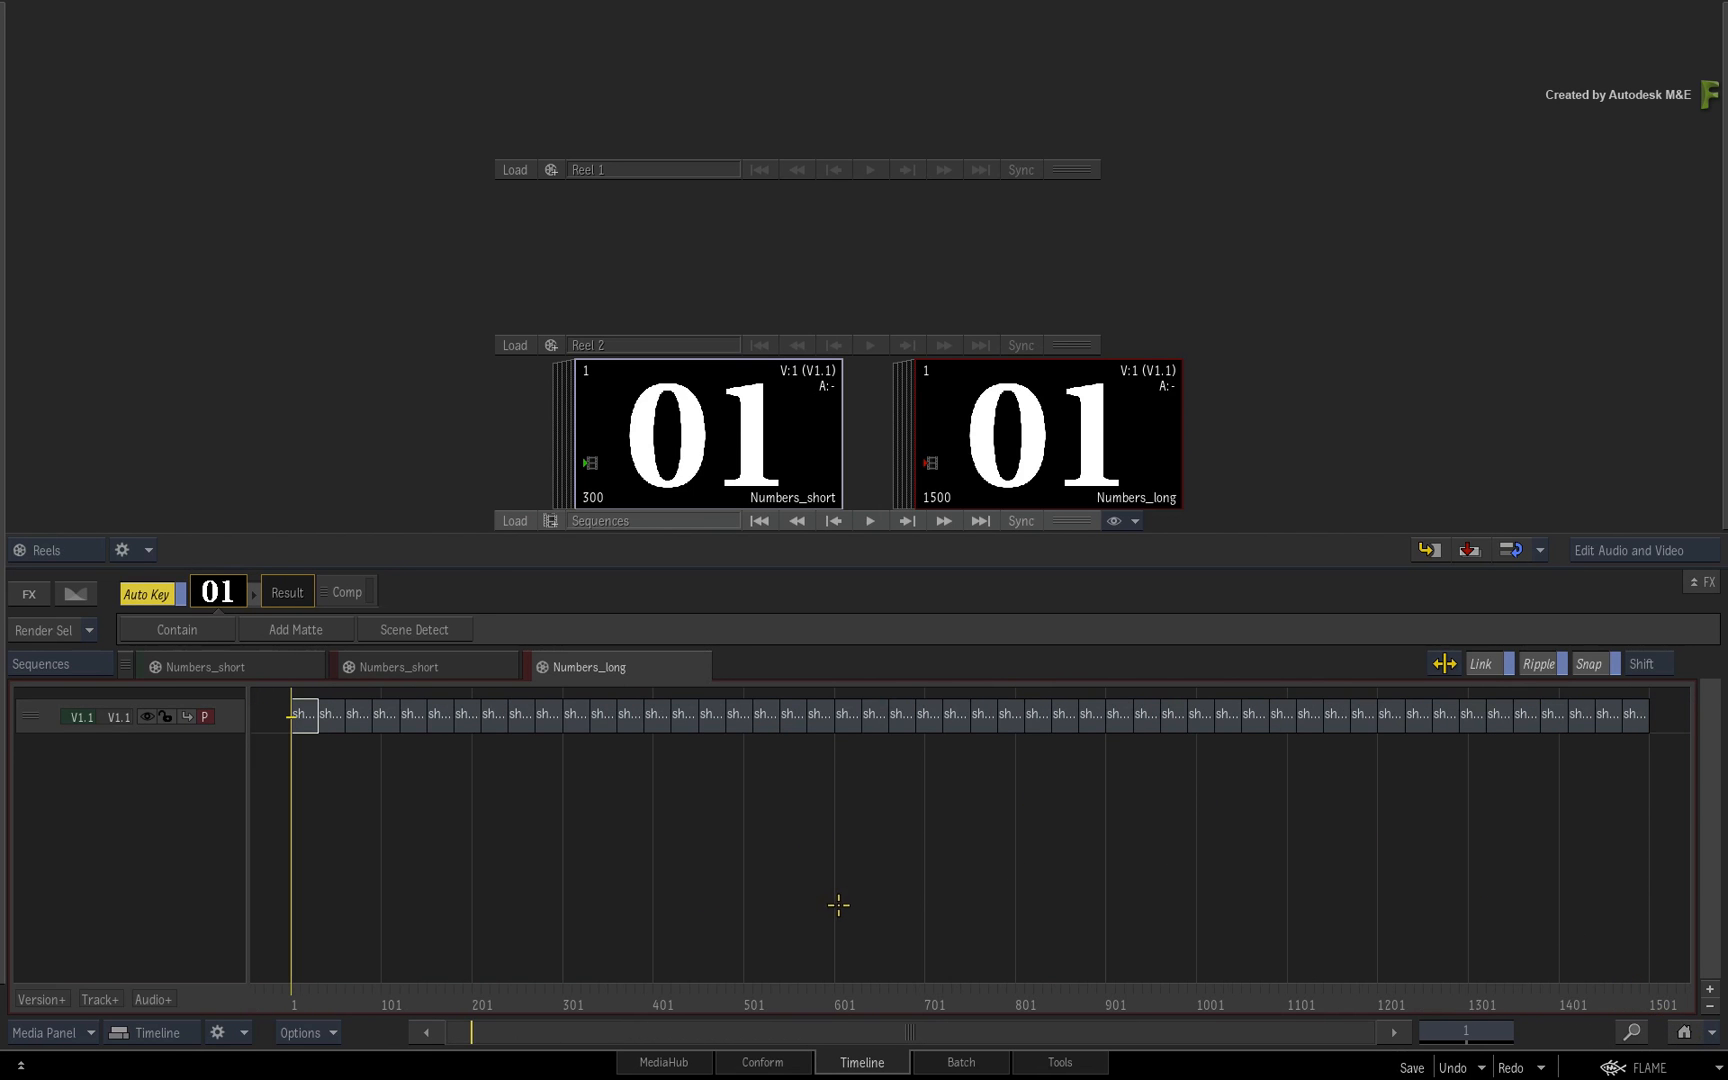
mouse_move(868, 904)
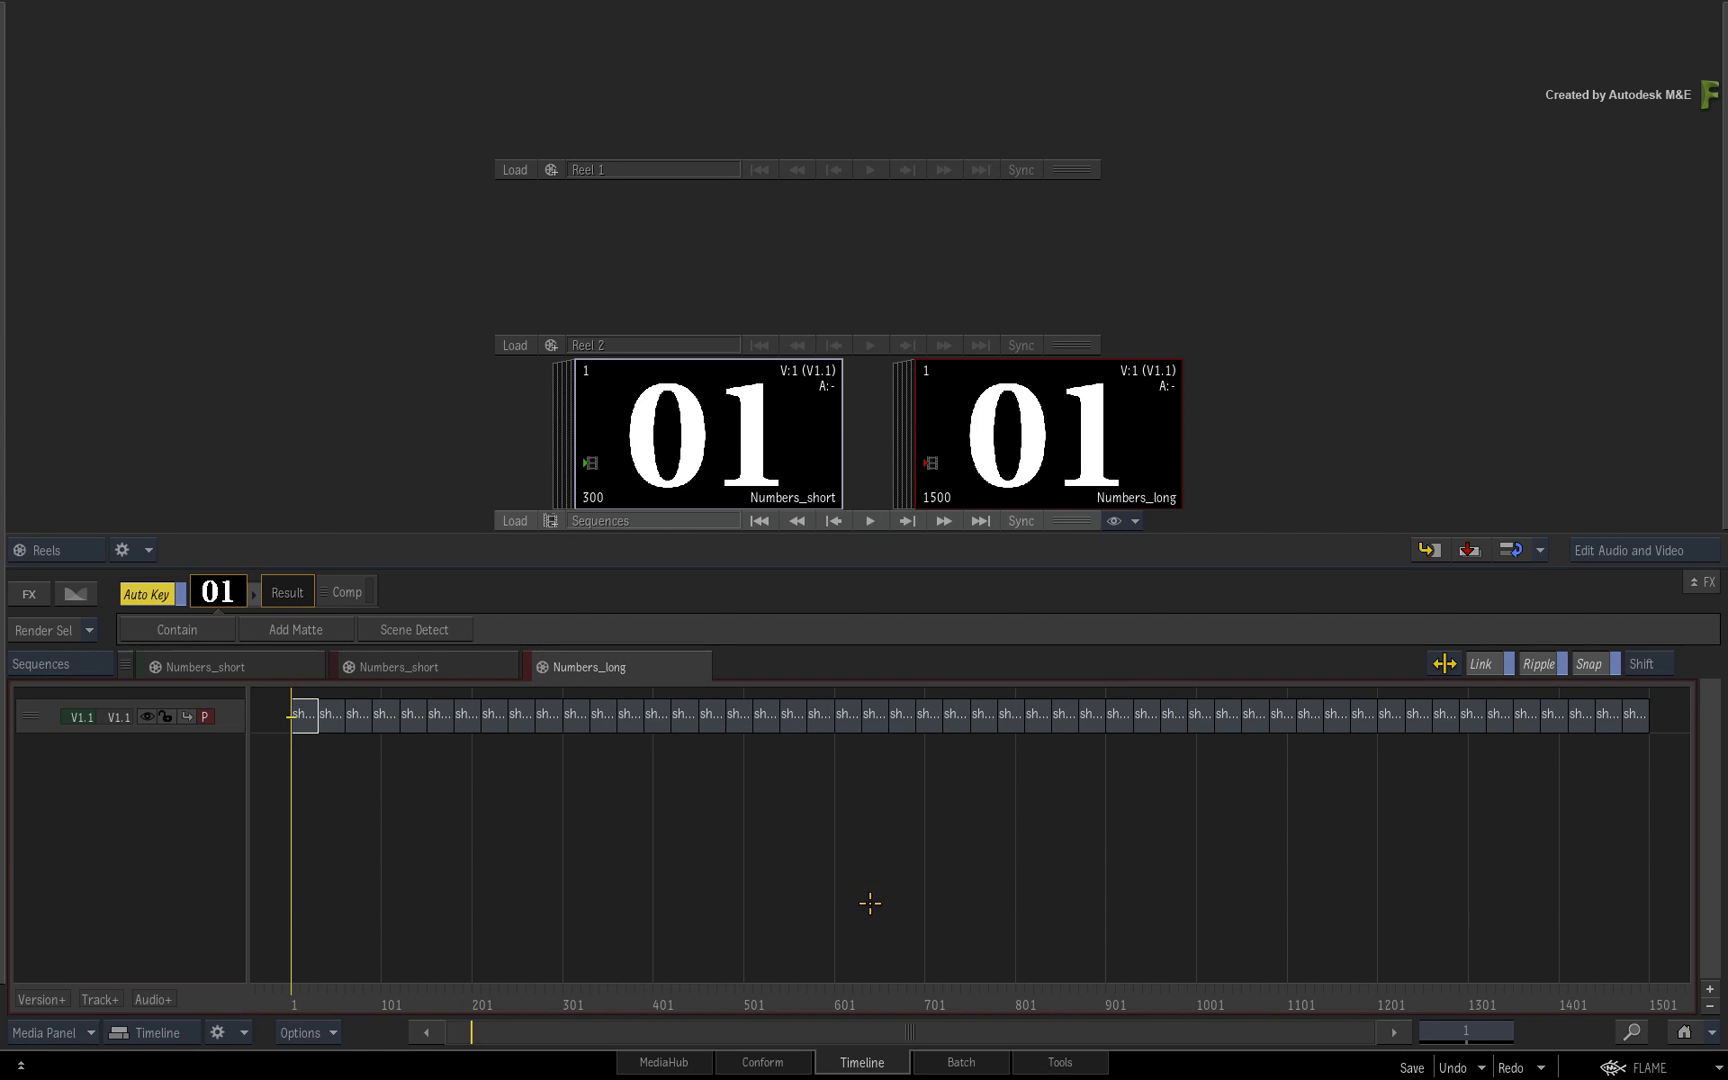
mouse_move(870, 876)
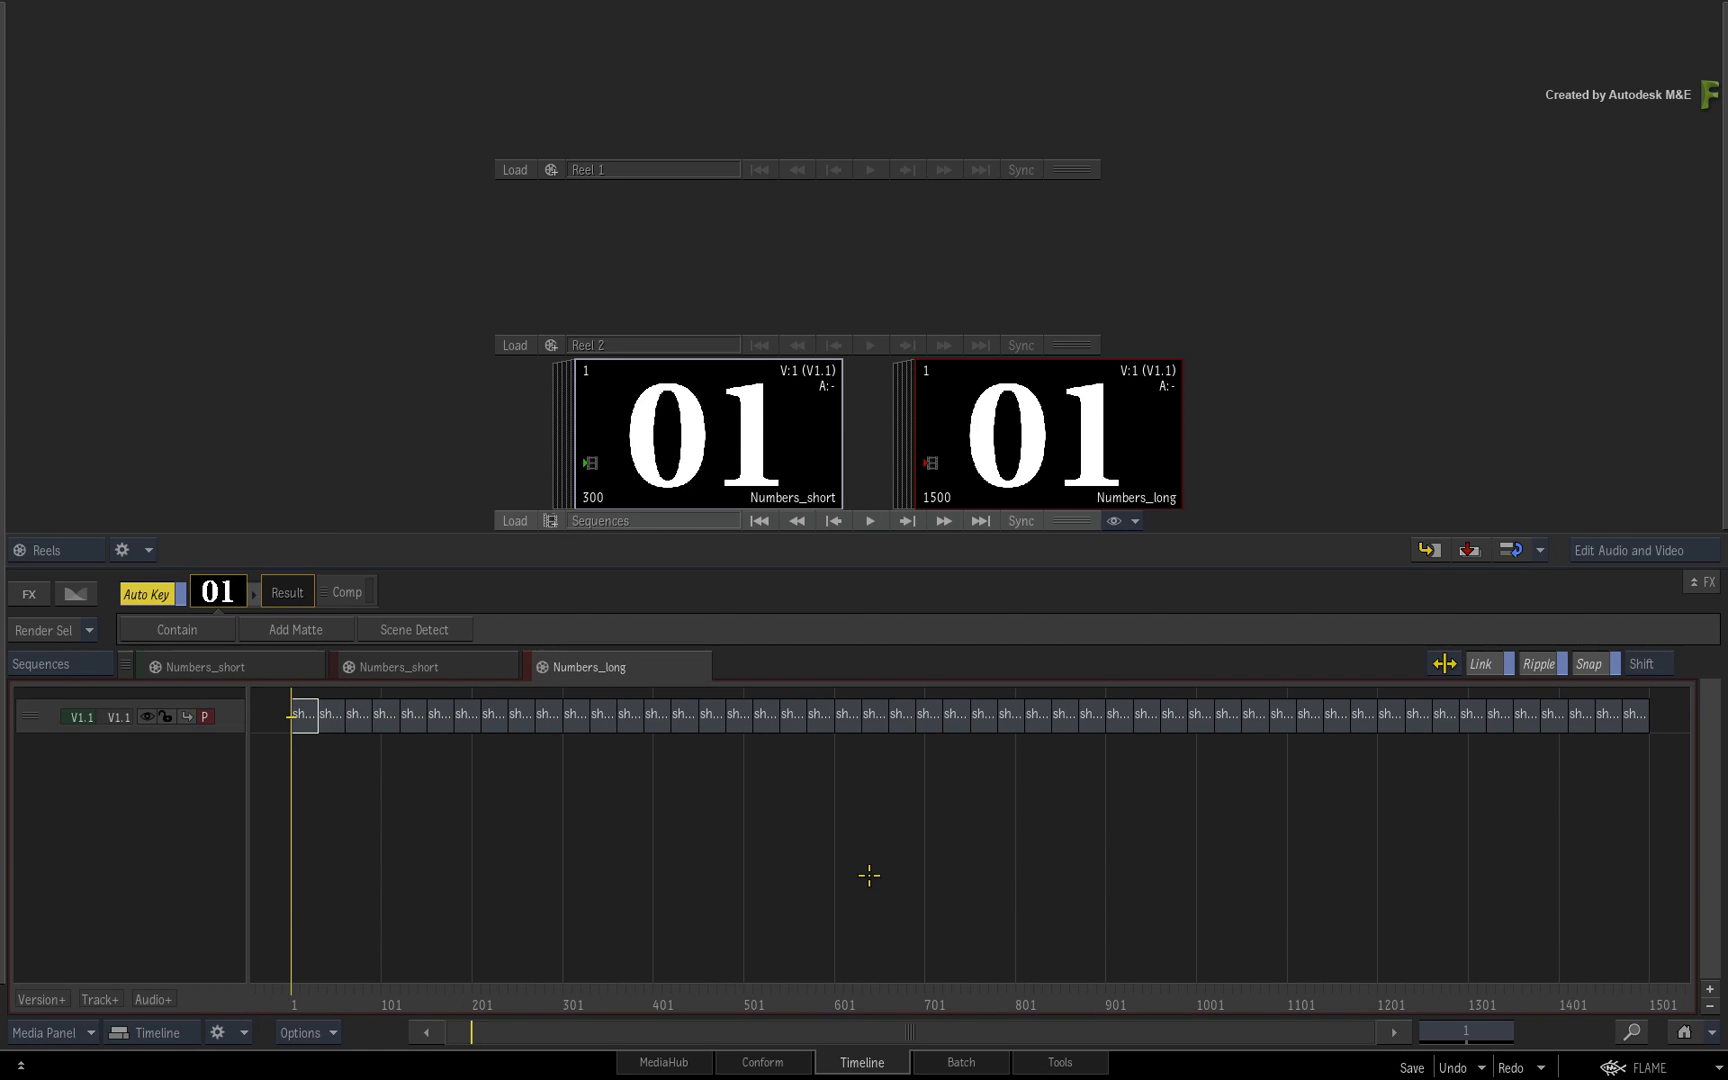